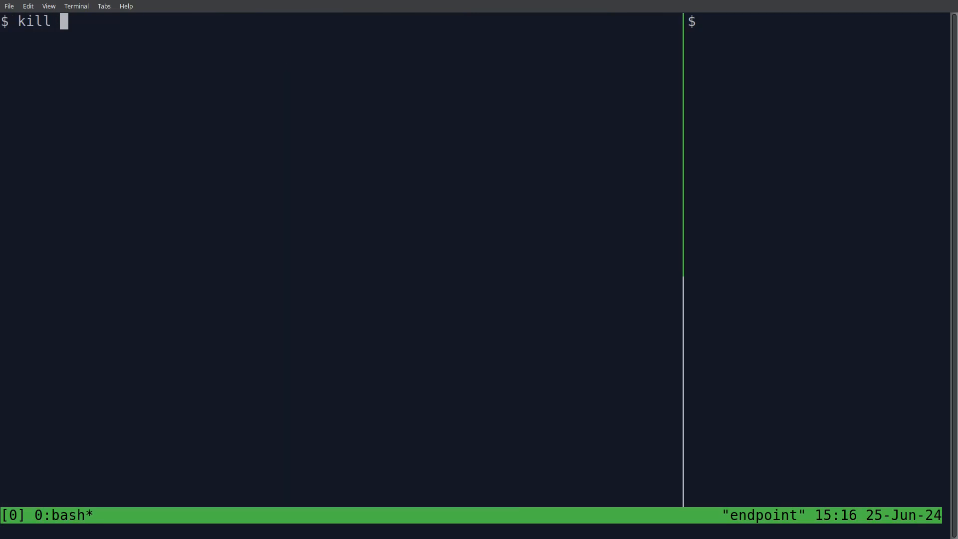
List the available signals with kill -l and consult the section 2 signal manual page
key(BackSpace)
text(man )
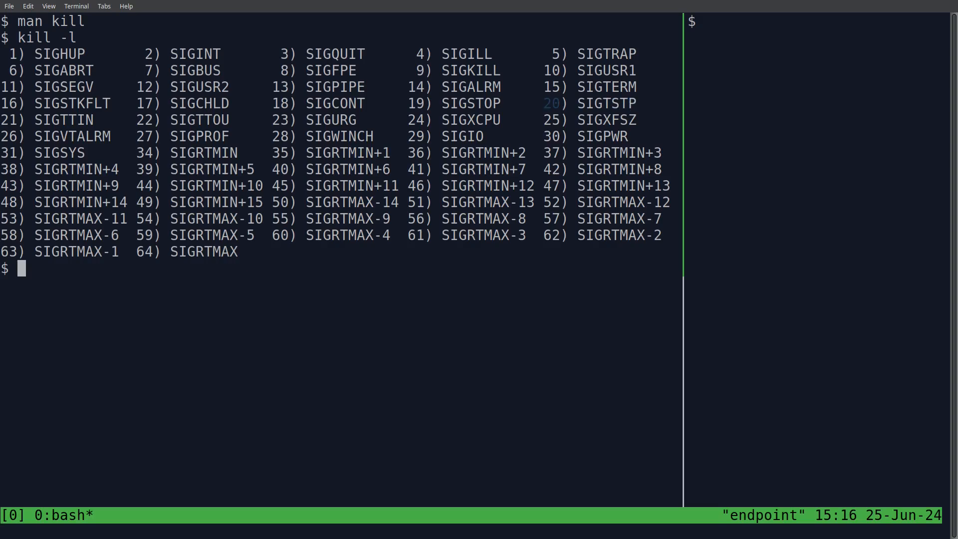
text(kill -l)
text(clear;man 7 signal)
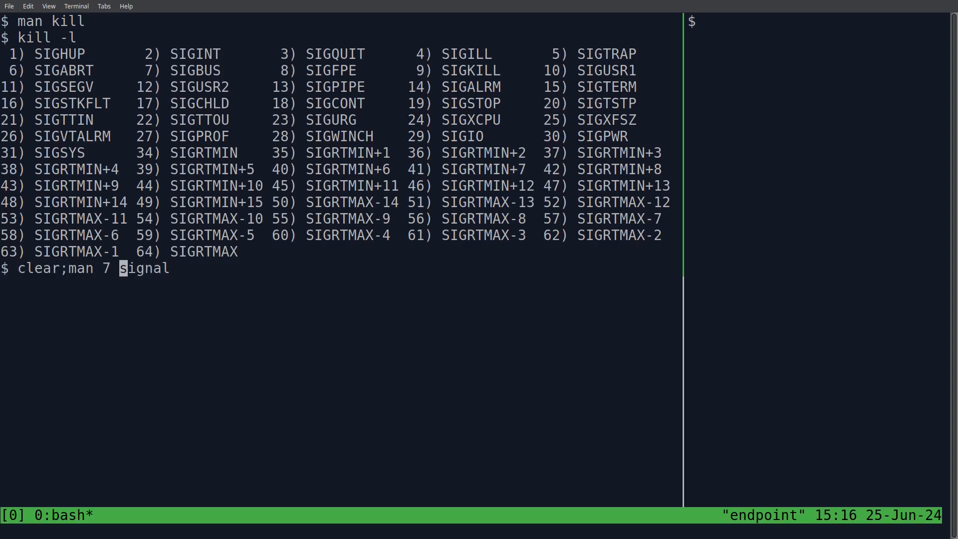
text(2)
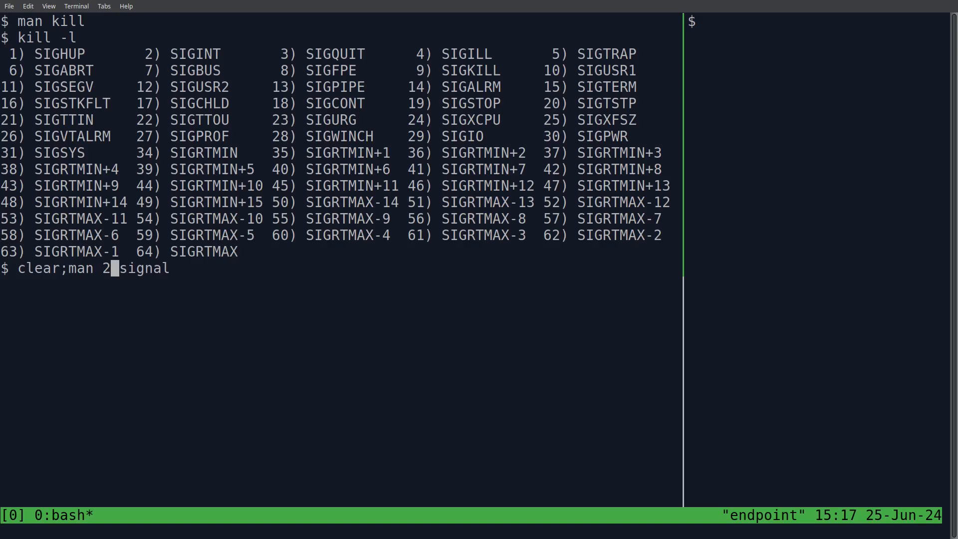
key(Return)
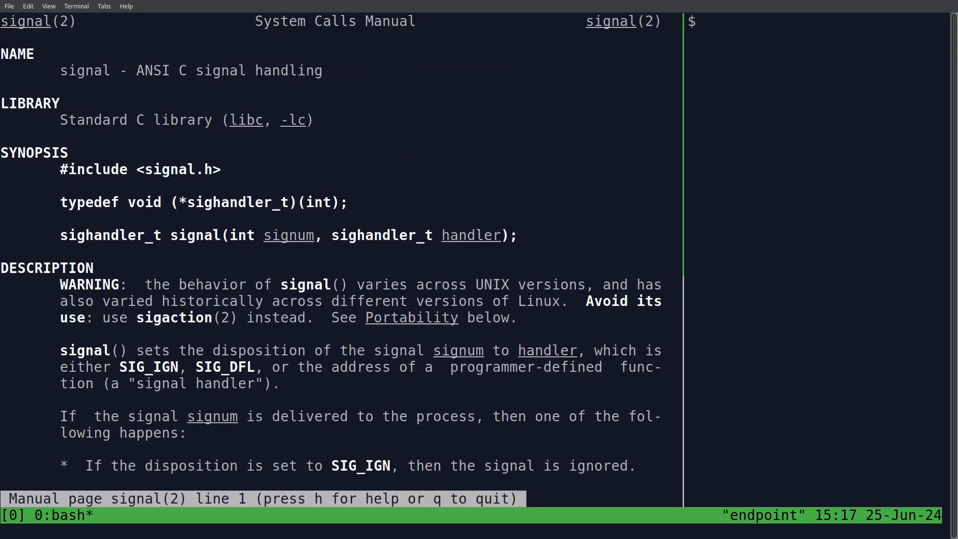
key(q)
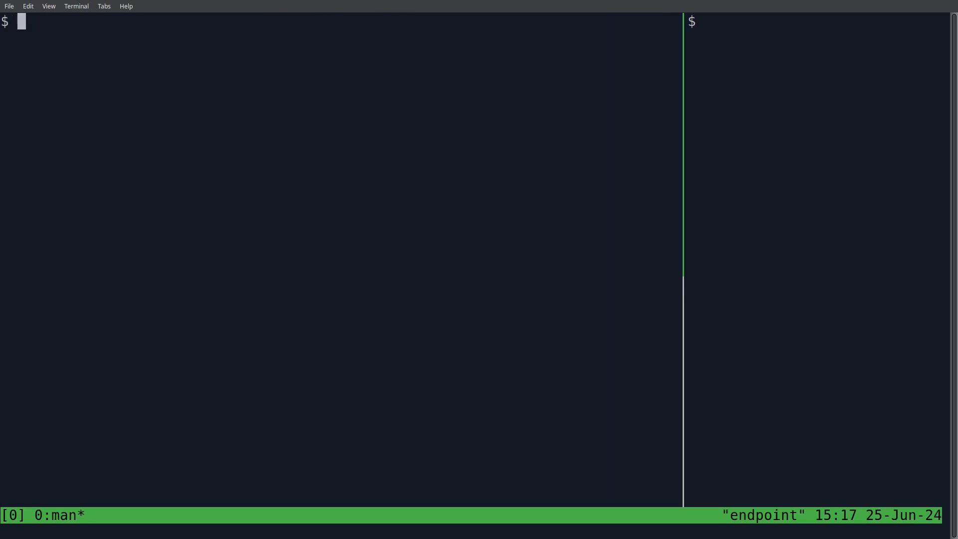
Run top in the right pane, find it with ps aux | grep top, and kill -9 its PID 337665
text(top)
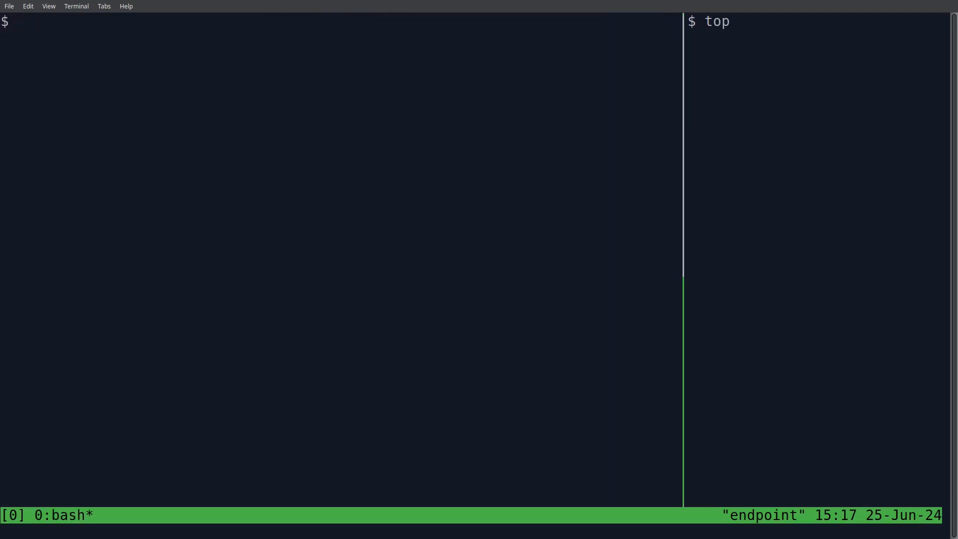
key(Return)
text(kill -)
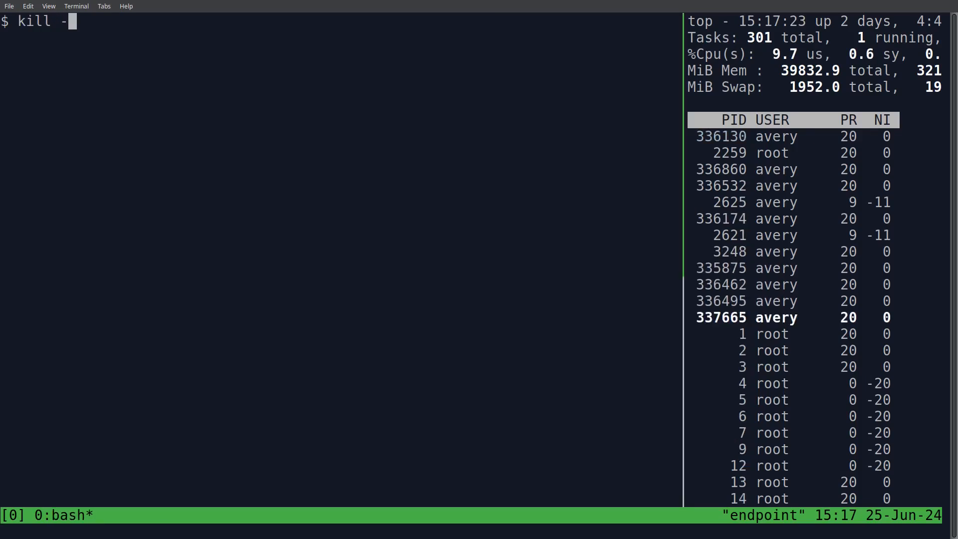
text(KI)
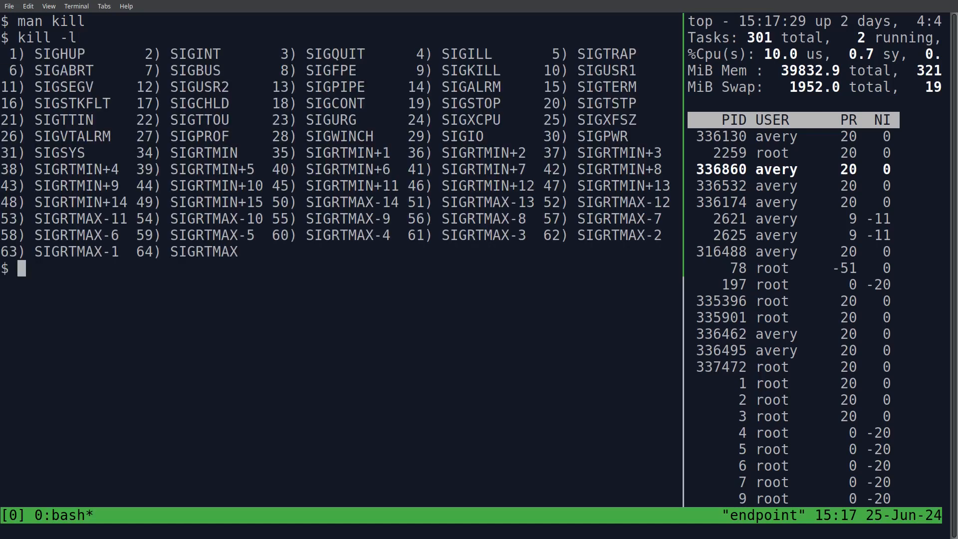
text(kill -)
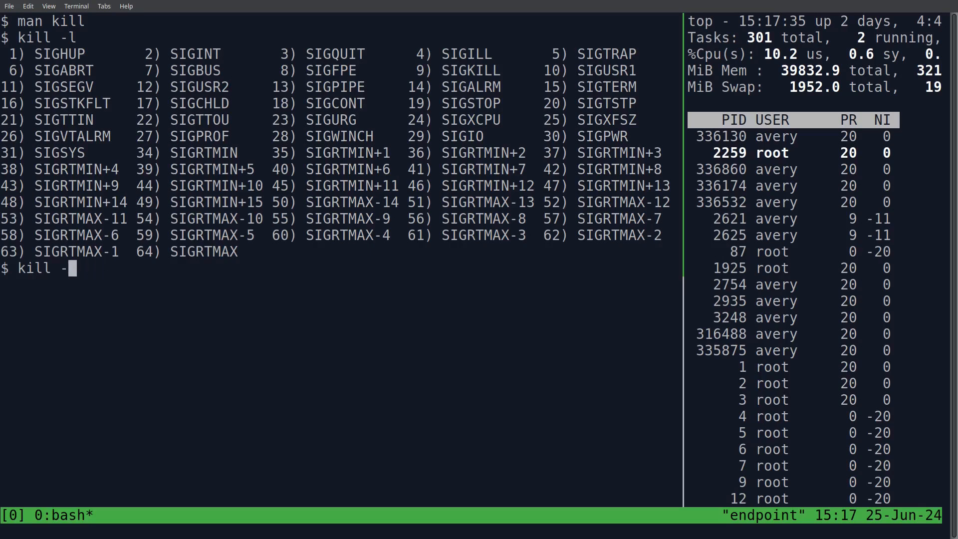
text(9 ^C)
text(ps aux)
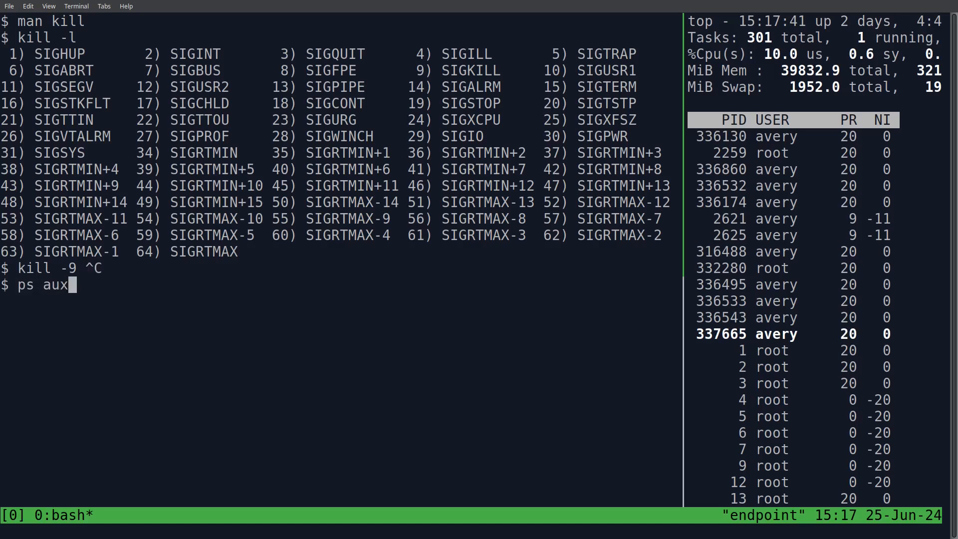
text(|)
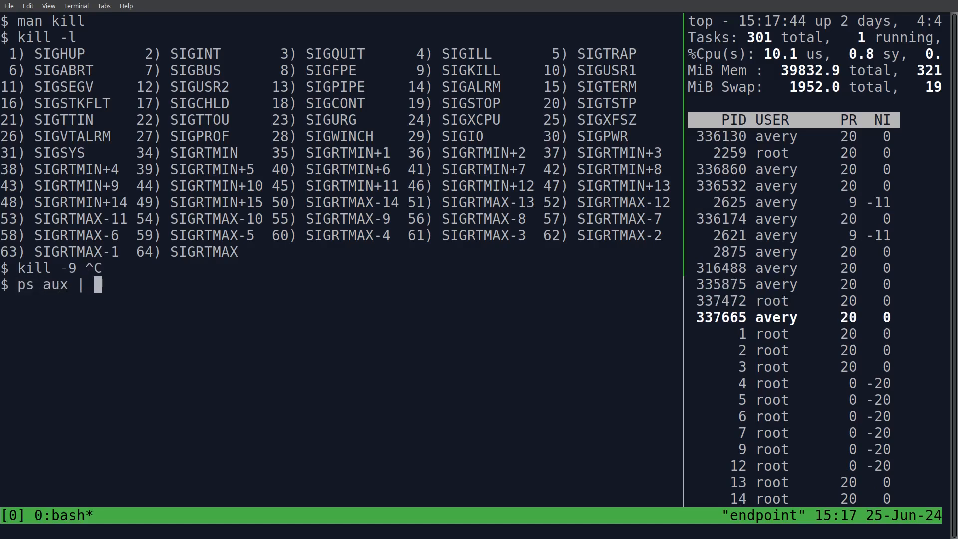
text(grep top)
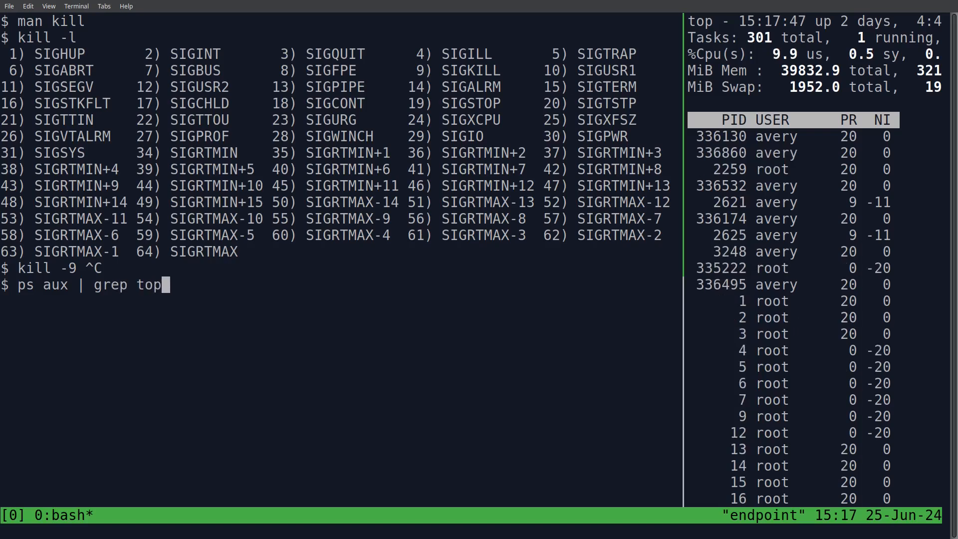
key(Return)
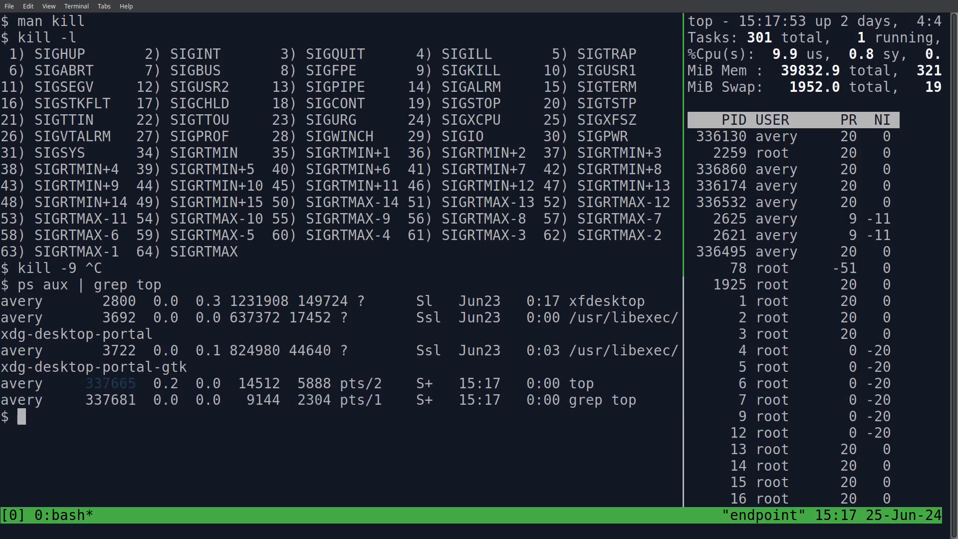
text(kill -9 337665)
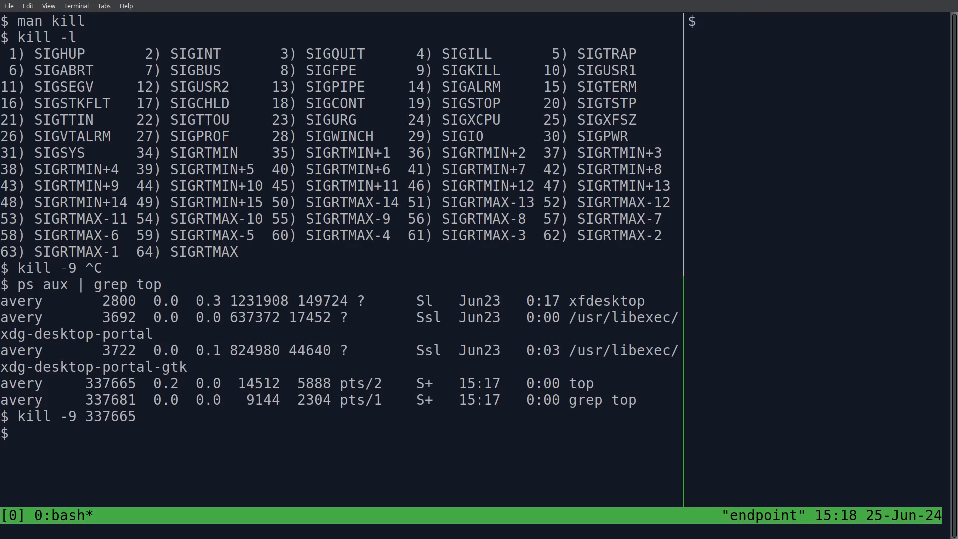
Create signals.c in nano with its includes and an int main() ending in return 0
text(nano)
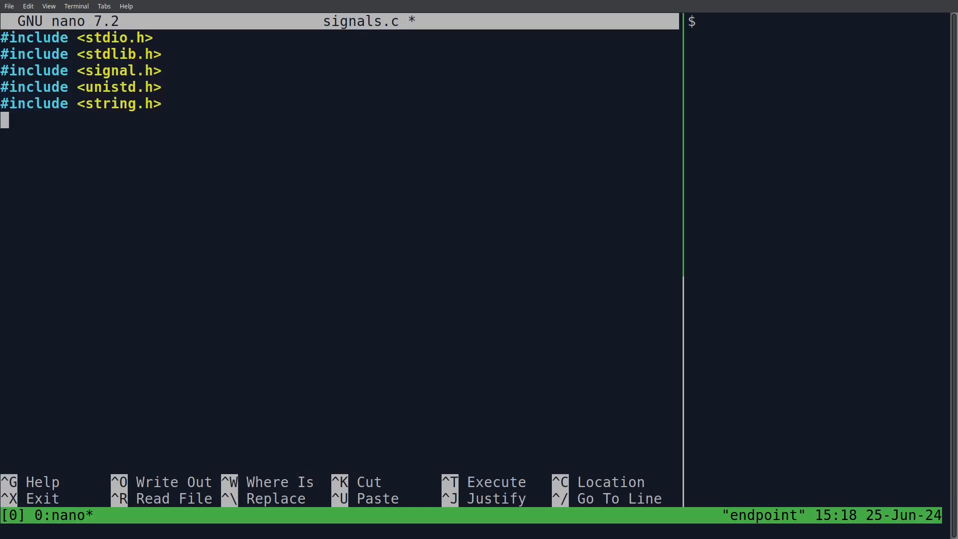
key(ctrl+o)
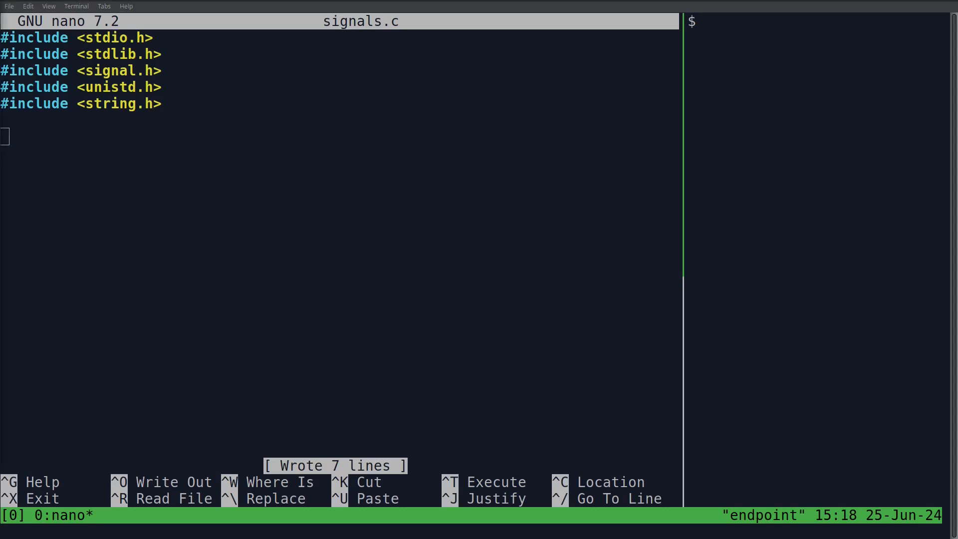
text(int main)
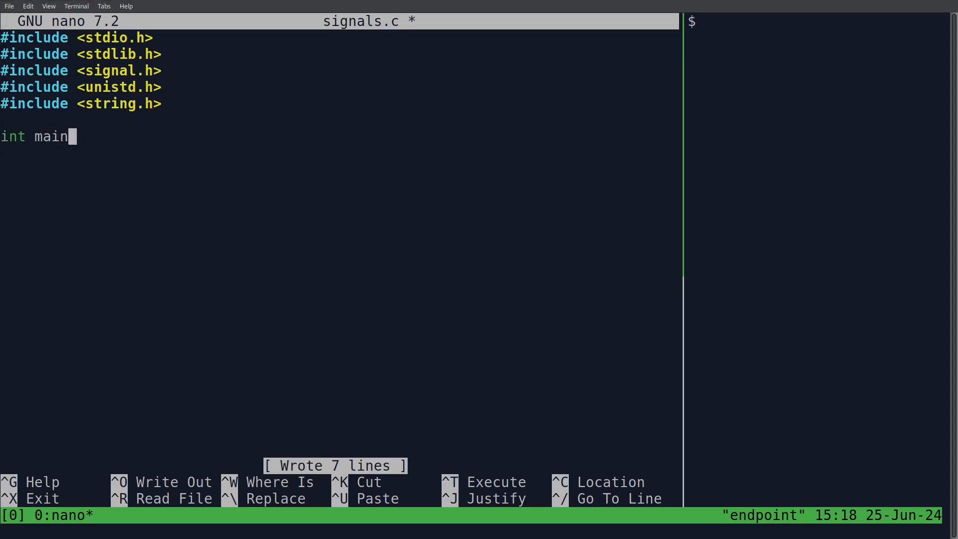
text(() {)
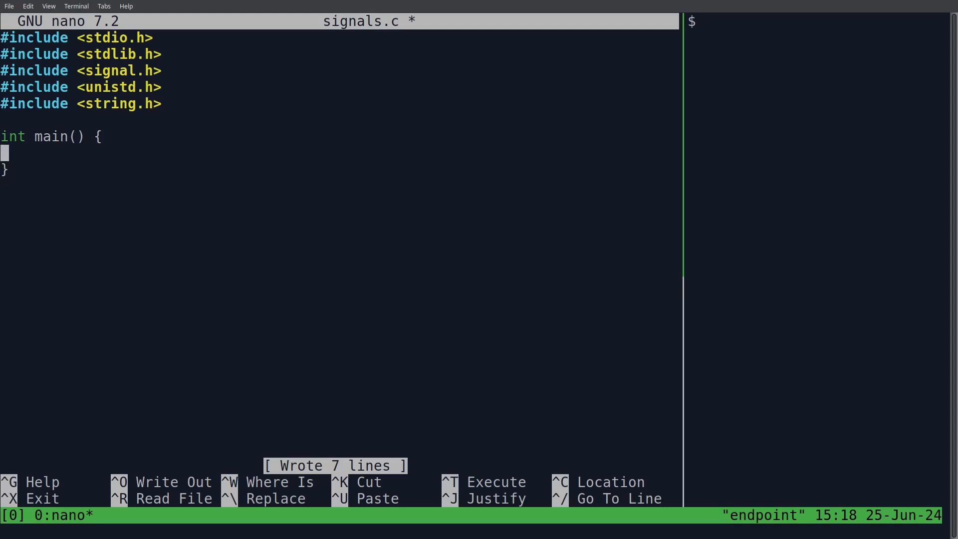
text(return 0;)
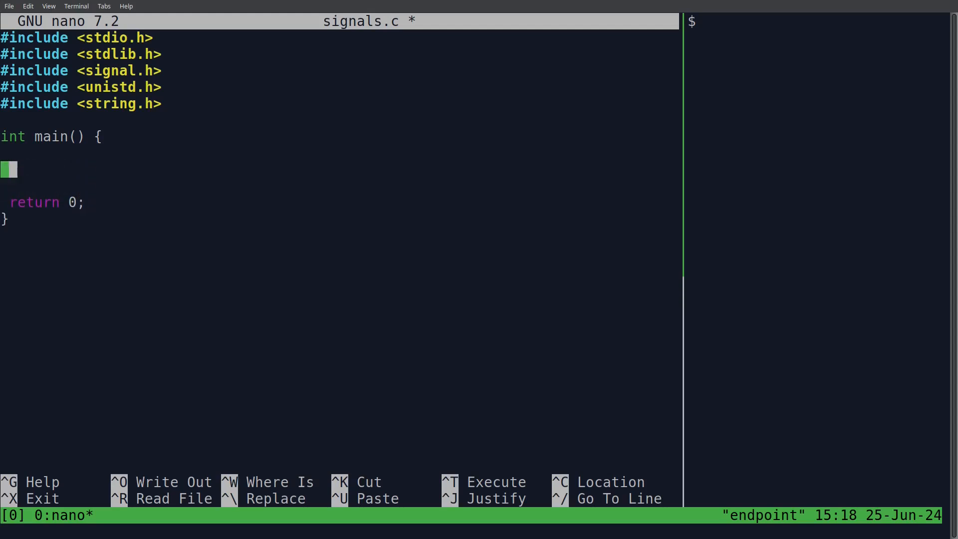
Add a printf of getpid() and an endless while(1) { sleep(1); } loop to main
key(ctrl+o)
text(wh)
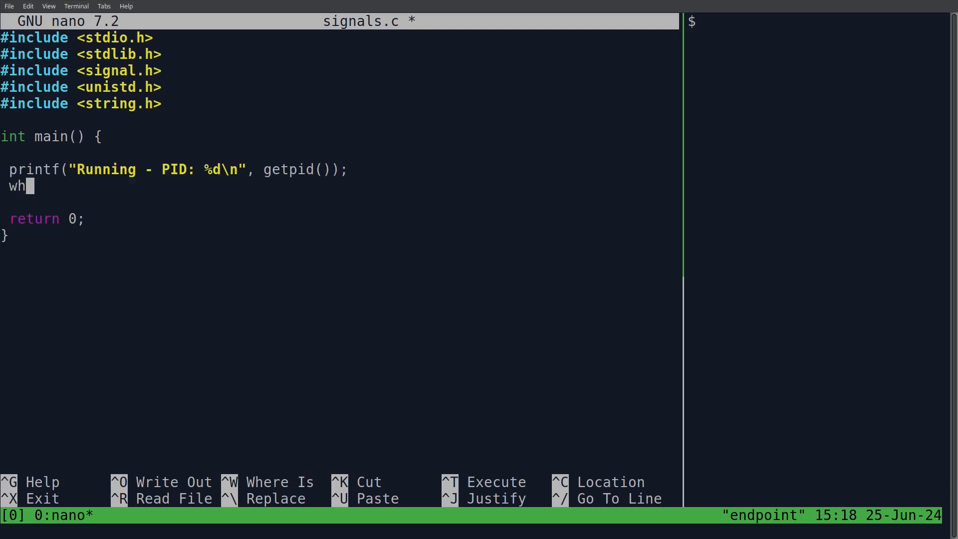
text(ile(1))
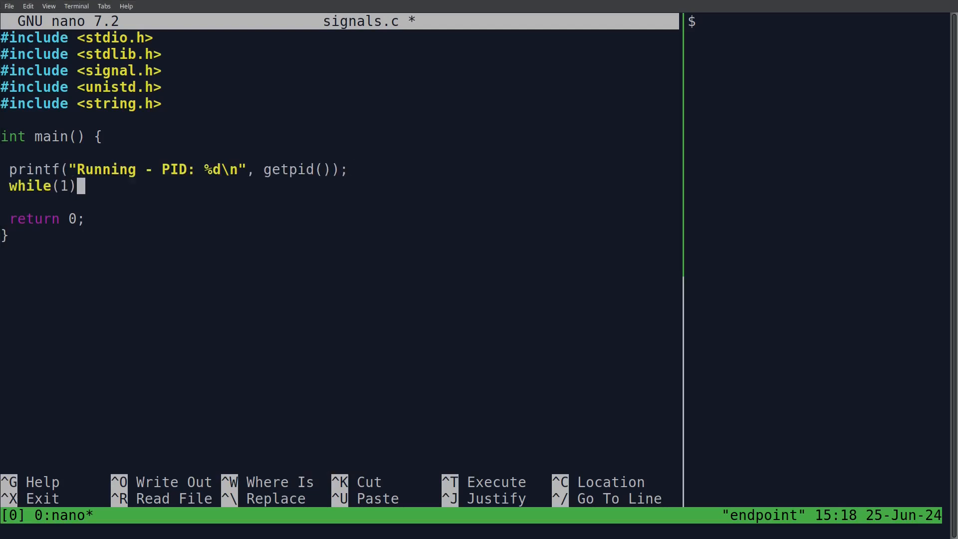
text({)
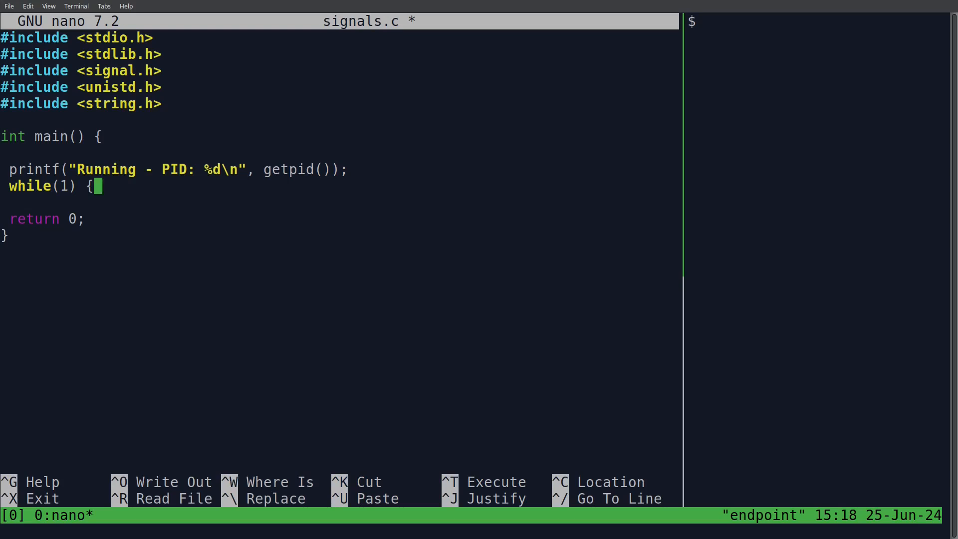
text(sleep(1);)
text(gcc)
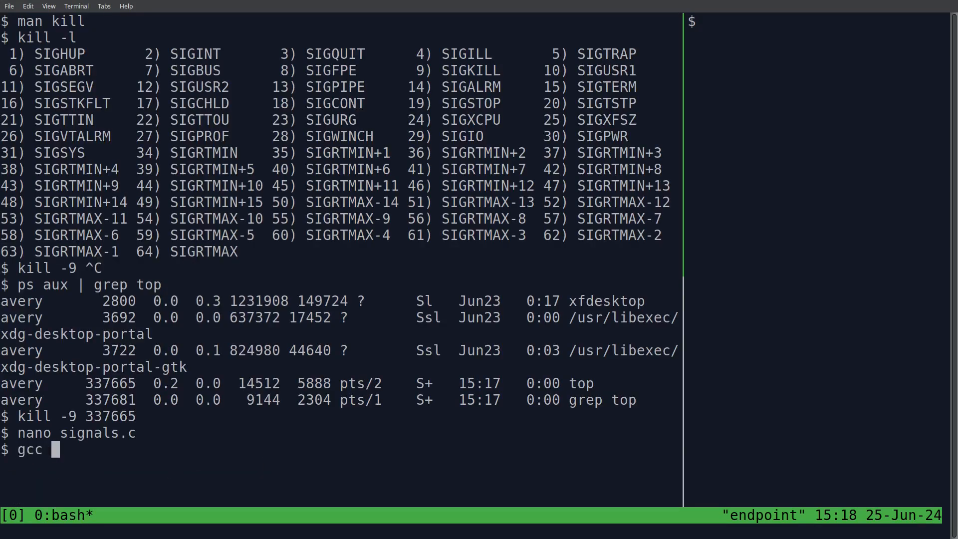
Compile signals.c with gcc into signals and run it as PID 337695
text(signals.c -o signals.c)
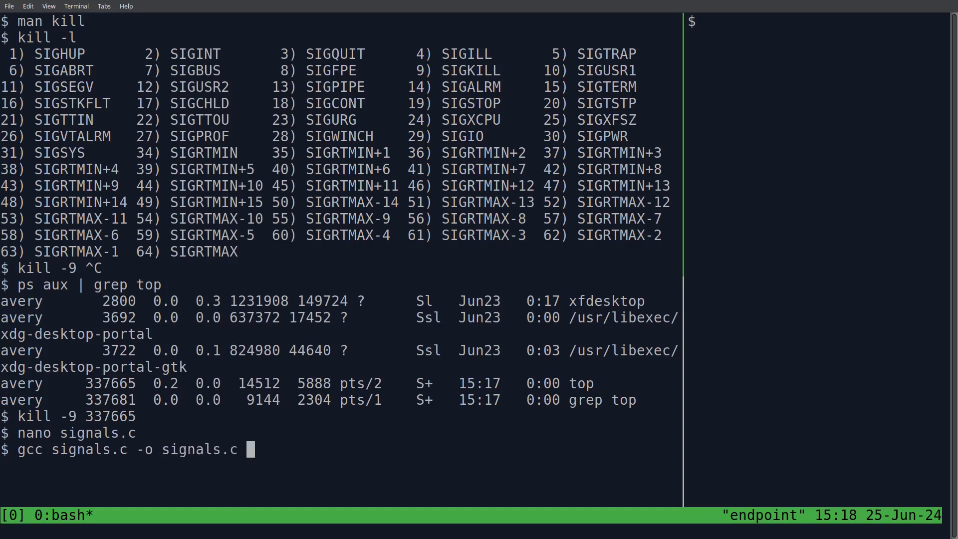
key(Return)
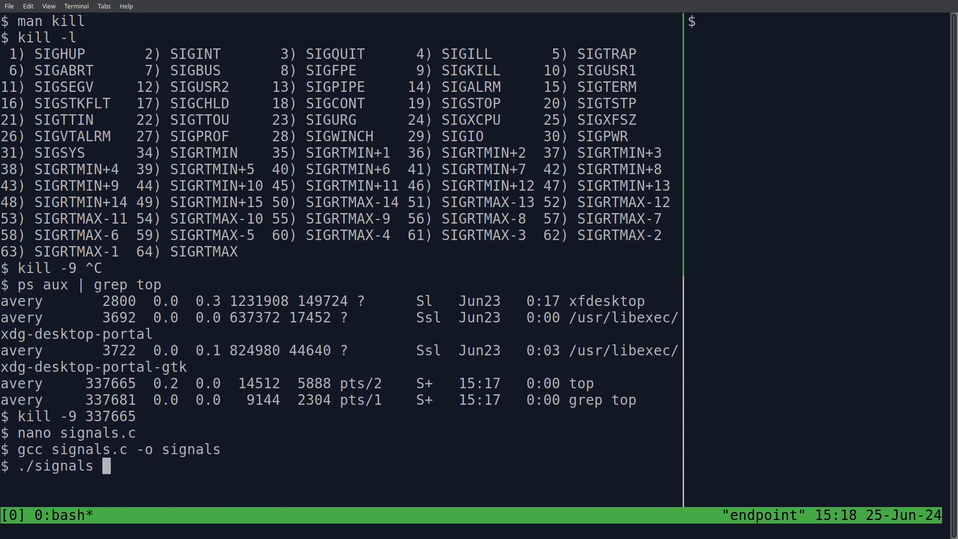
key(Return)
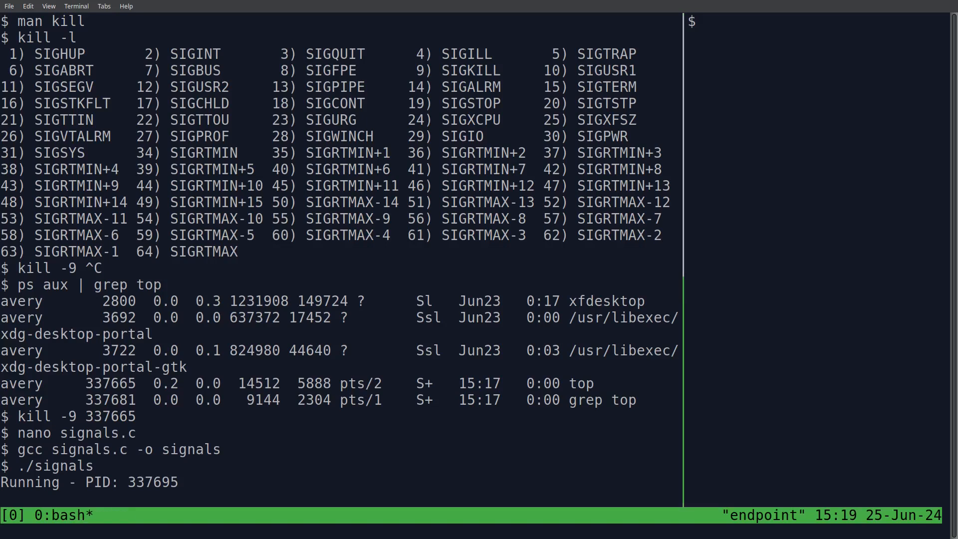
Stop the running signals process with kill -STOP and bring it back with fg
text(kill)
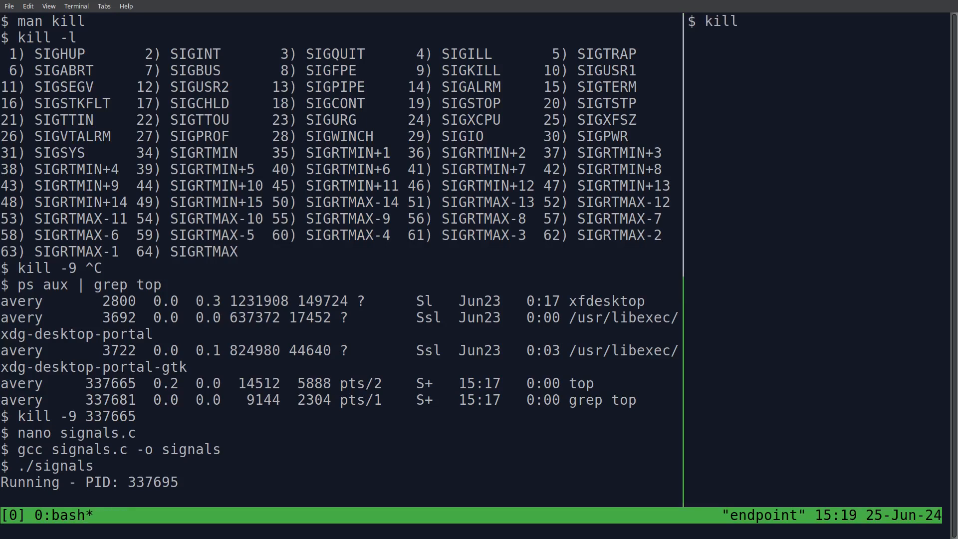
text(-)
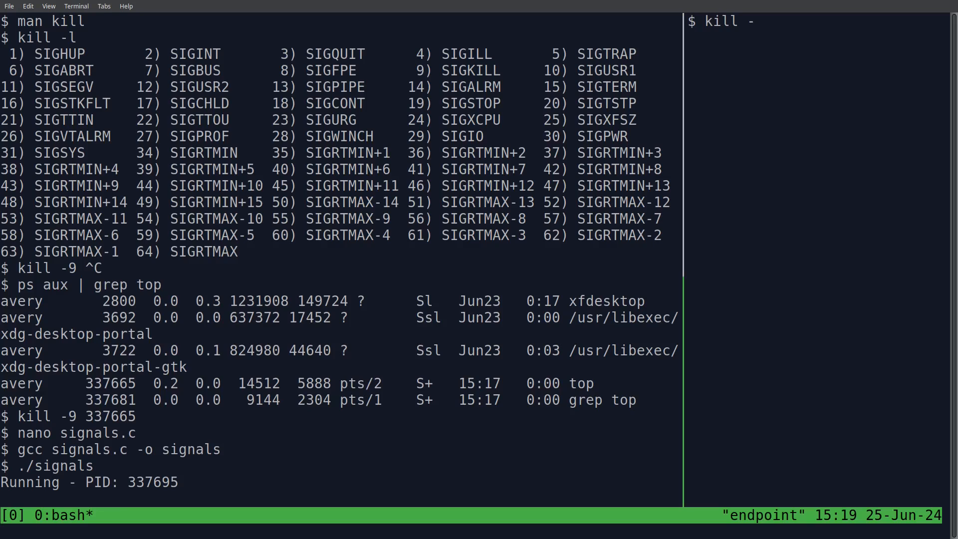
text(STOP)
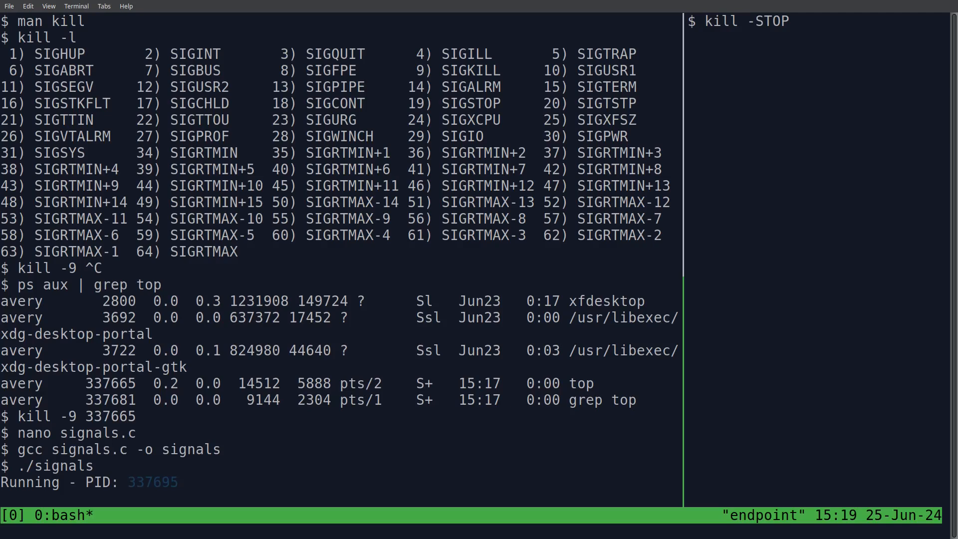
key(Return)
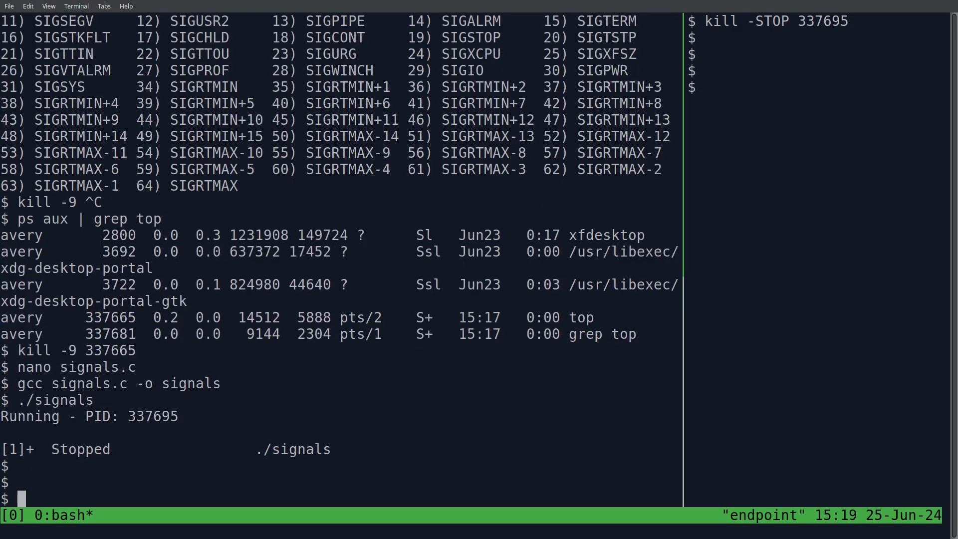
text(fg)
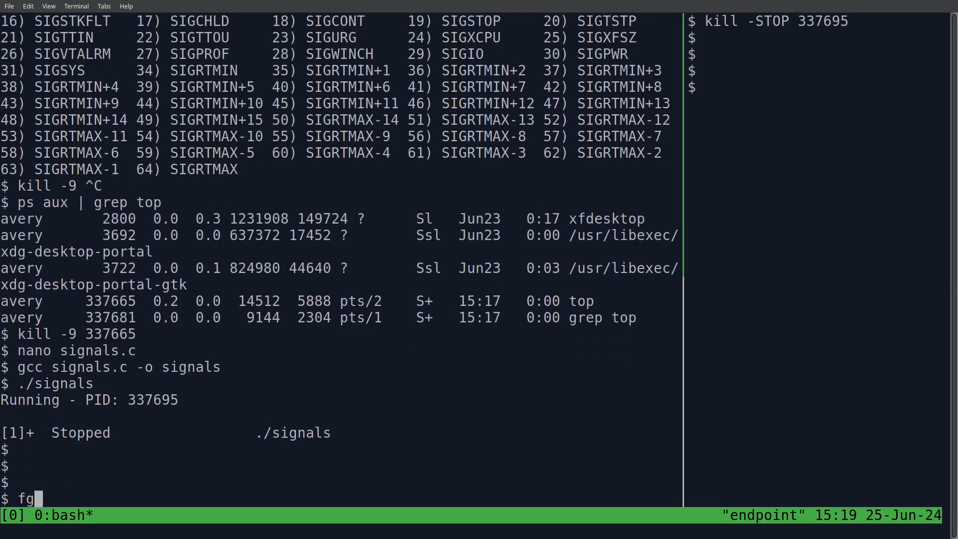
key(Return)
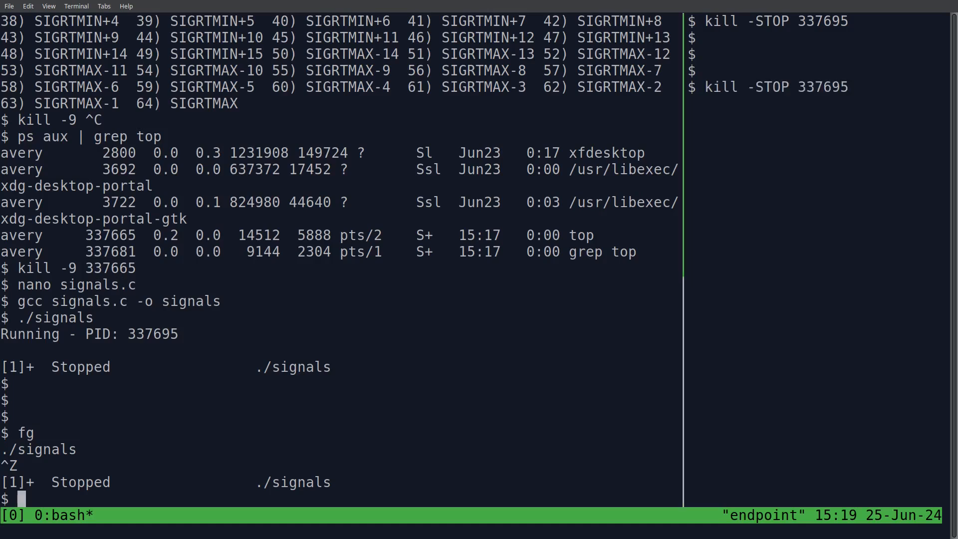
text(fg)
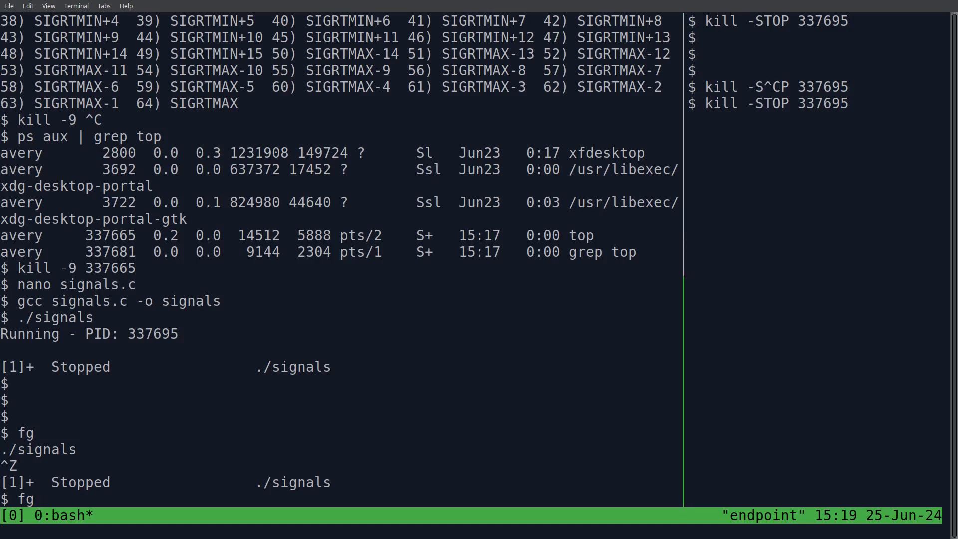
Resume the process with kill -CONT, then force-kill it with kill -9
text(kill -)
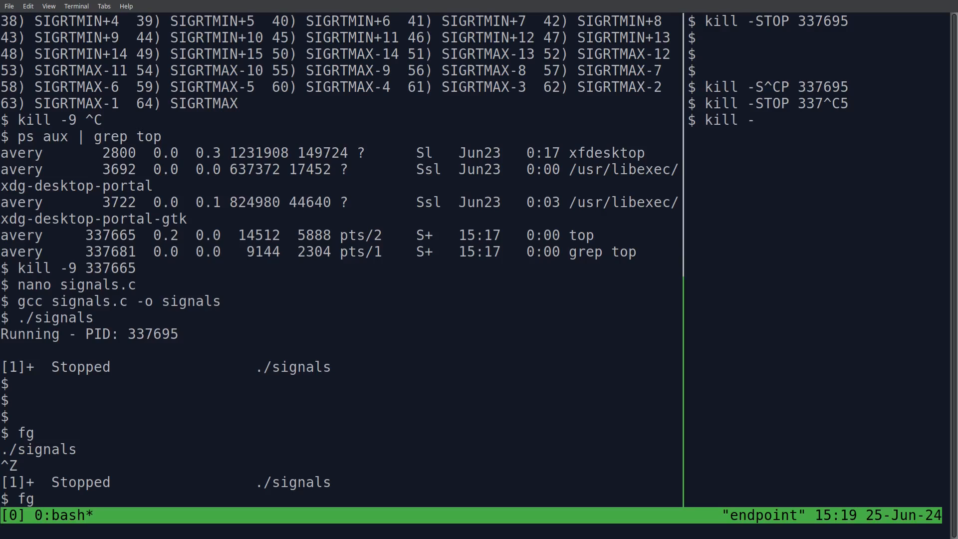
text(CONT 337695)
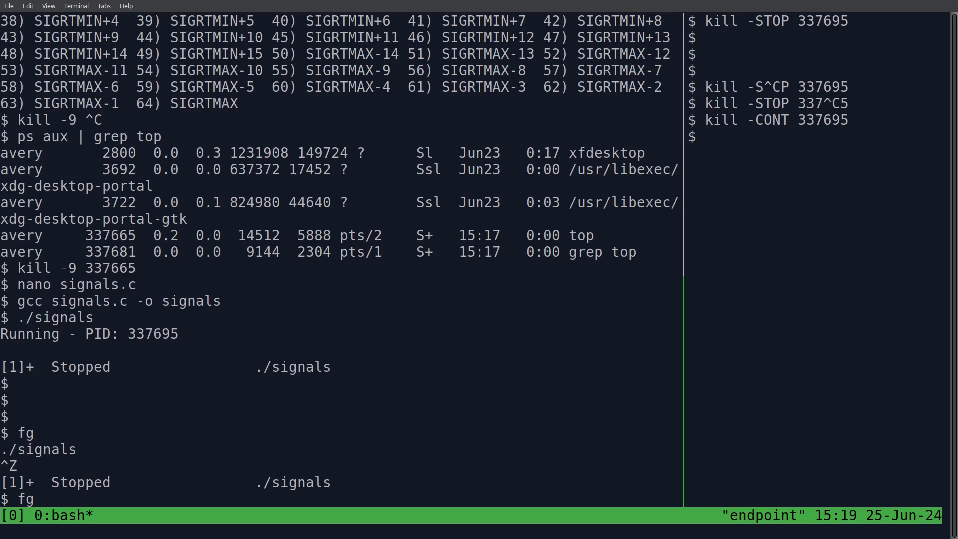
key(Return)
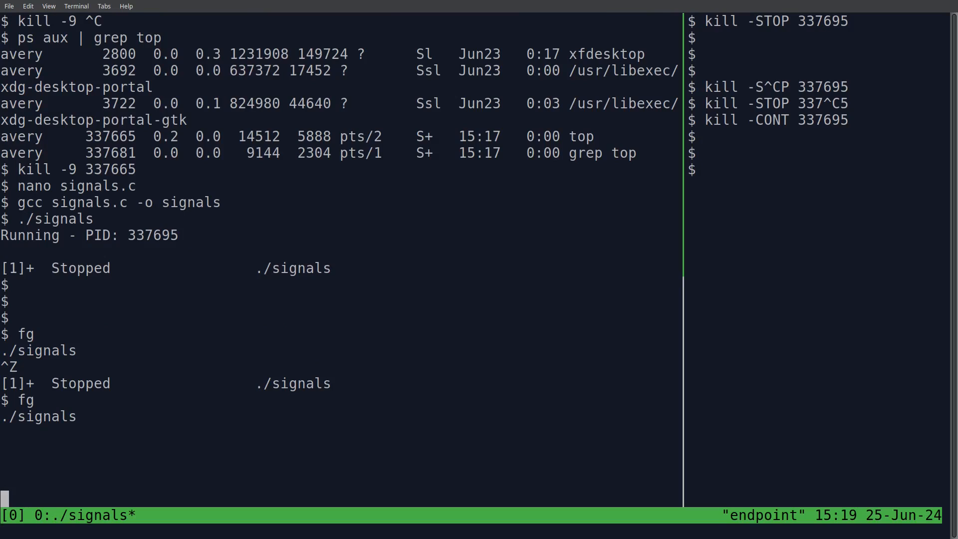
text(kill -)
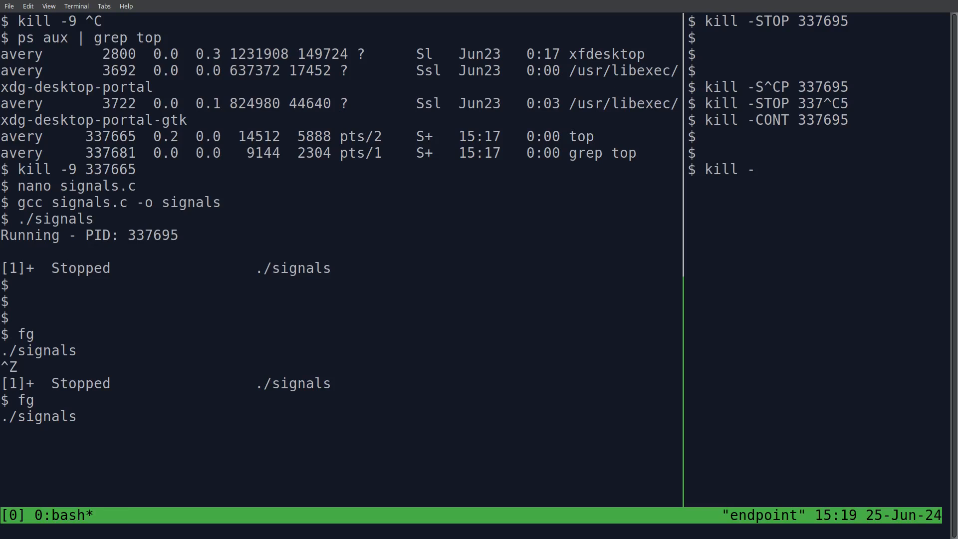
key(Return)
text(nano signals)
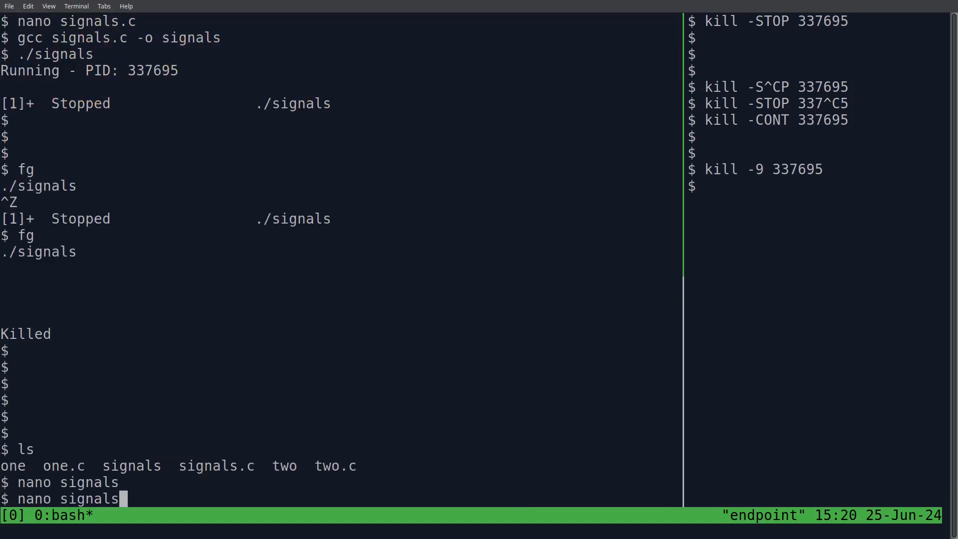
In main, declare a sigaction struct, register every signals table entry and print the registered handlers
key(Return)
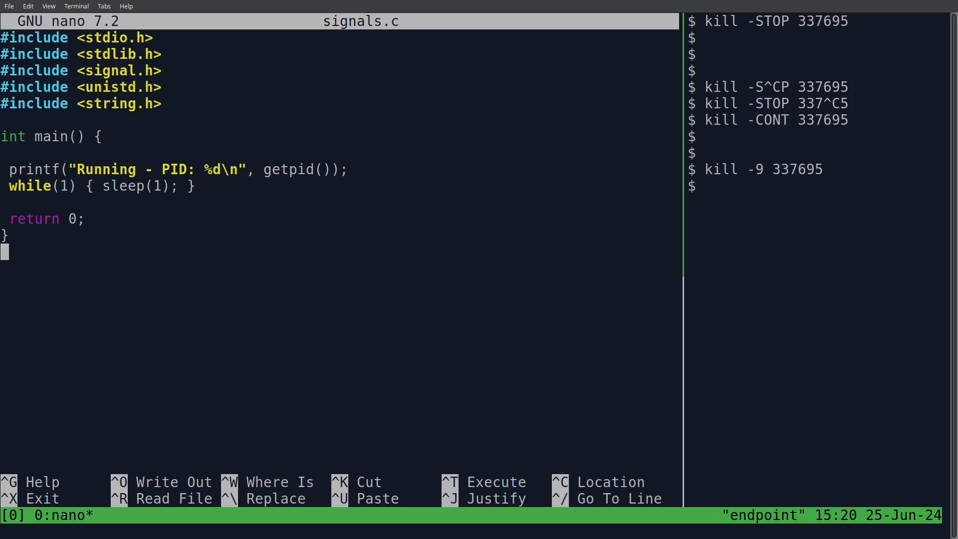
key(Return)
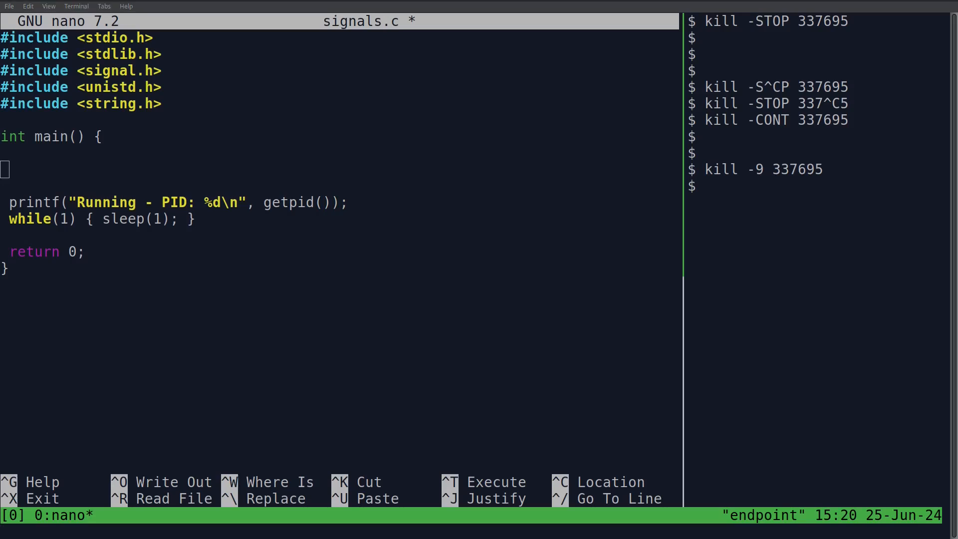
text(337695)
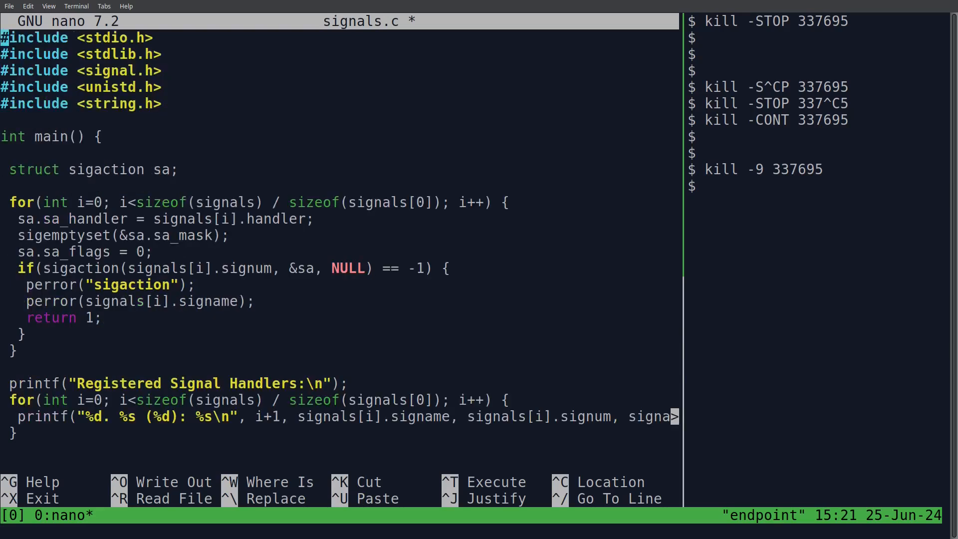
Declare the typedef struct SignalInfo and the void sig_handler(int sig) prototype above main
key(Return)
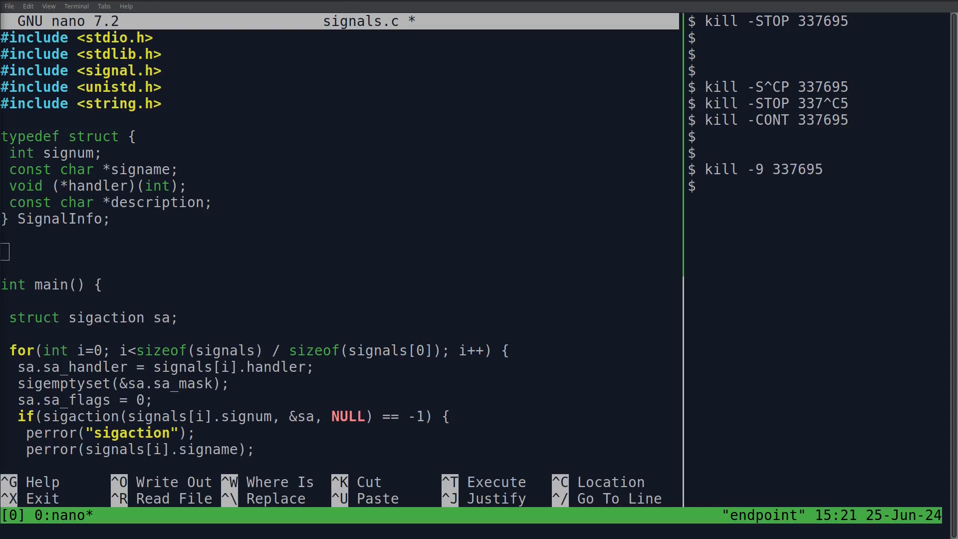
text(void sig_handler(int sig);)
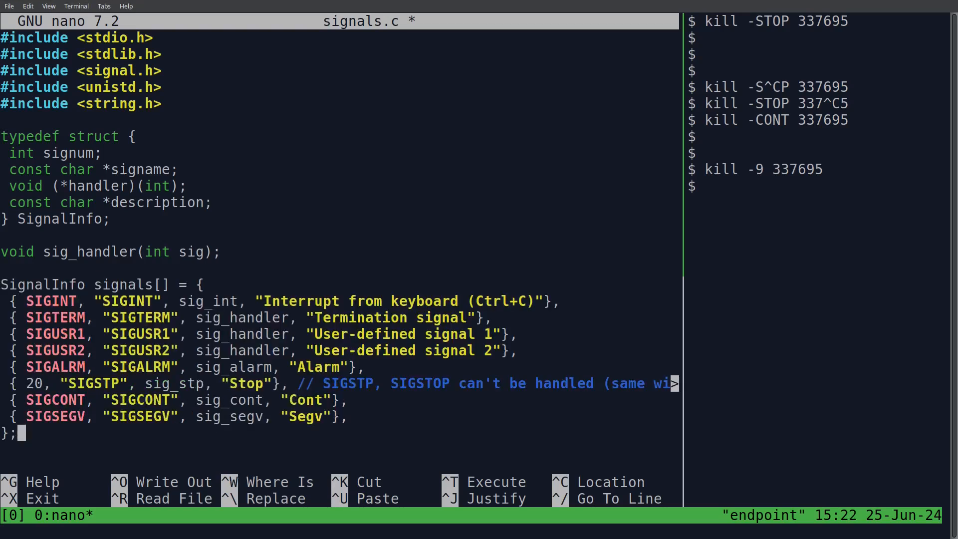
Write the signals[] table for SIGINT through SIGSEGV and a sig_handler printing the received signal's details
scroll(down, 3)
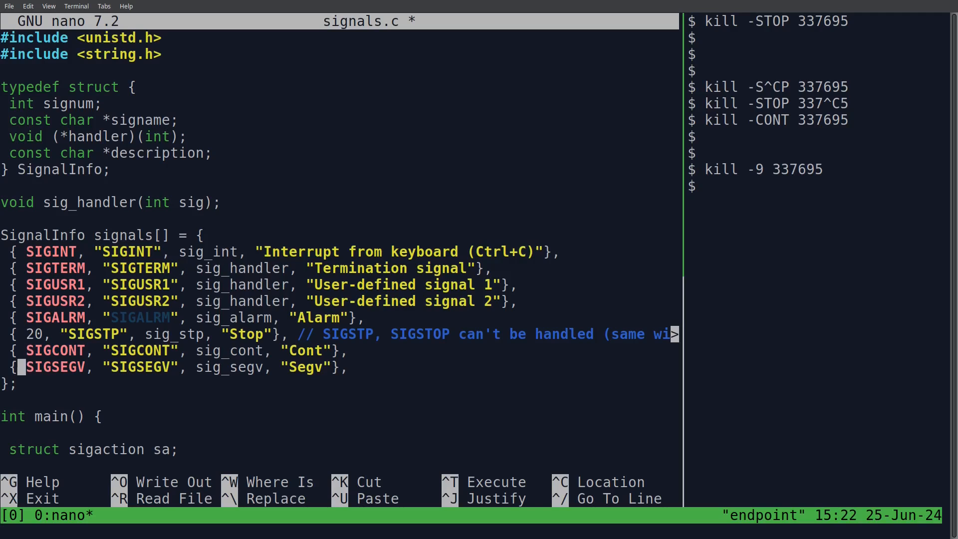
key(Up)
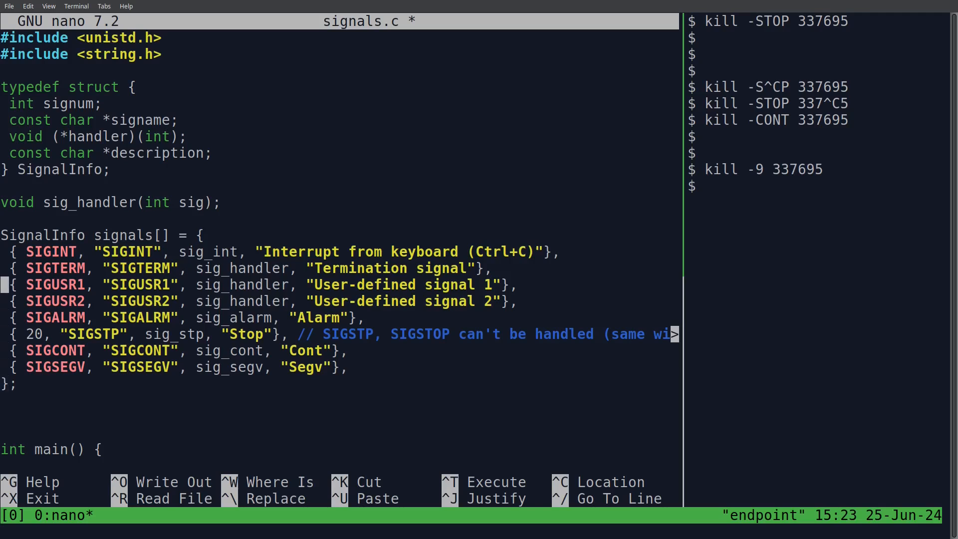
key(Up)
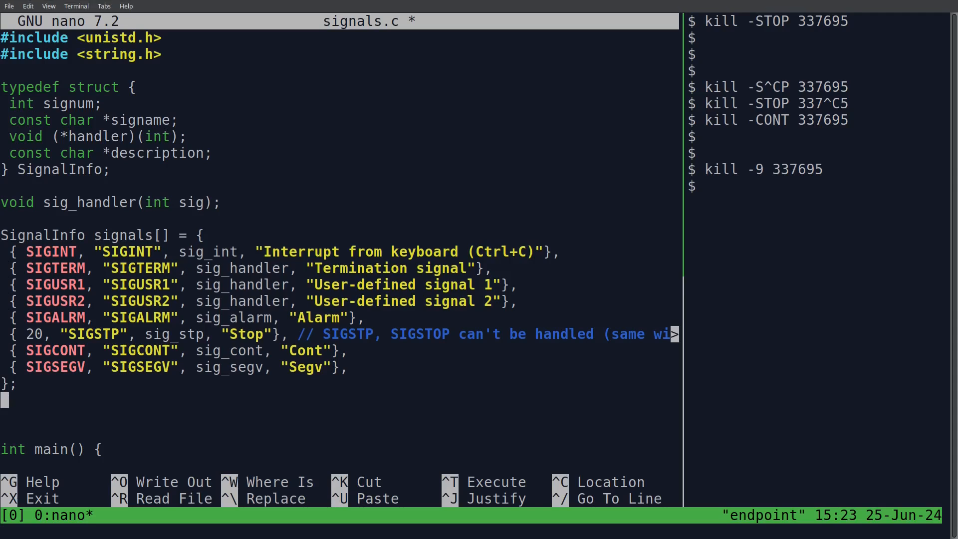
scroll(down, 3)
text(/)
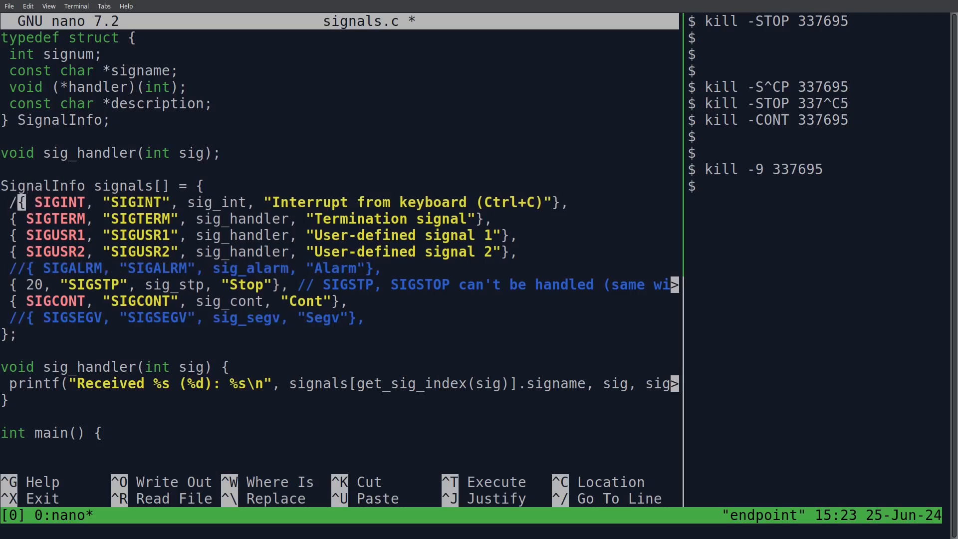
Save signals.c with unimplemented entries commented out and compile it, hitting a sig_cont error
key(Ctrl+O)
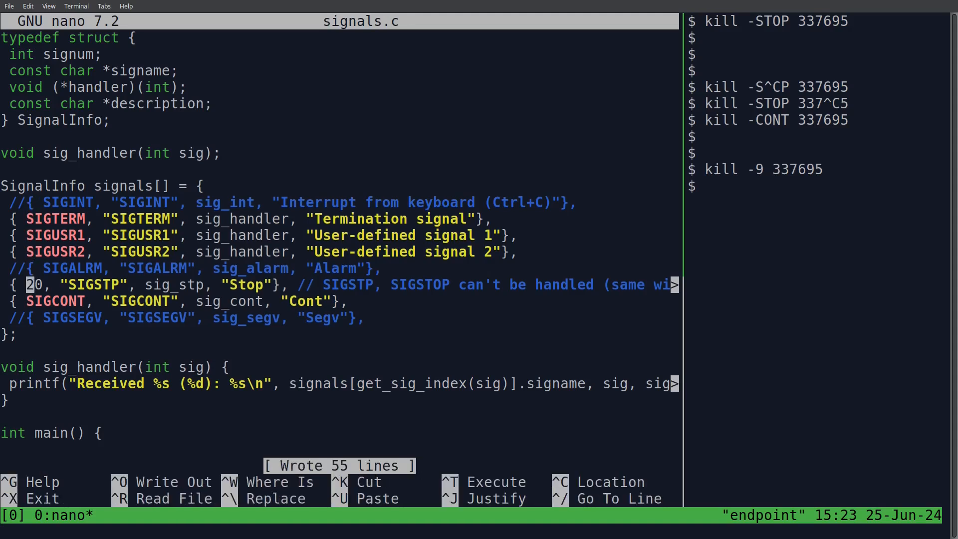
key(ctrl+x)
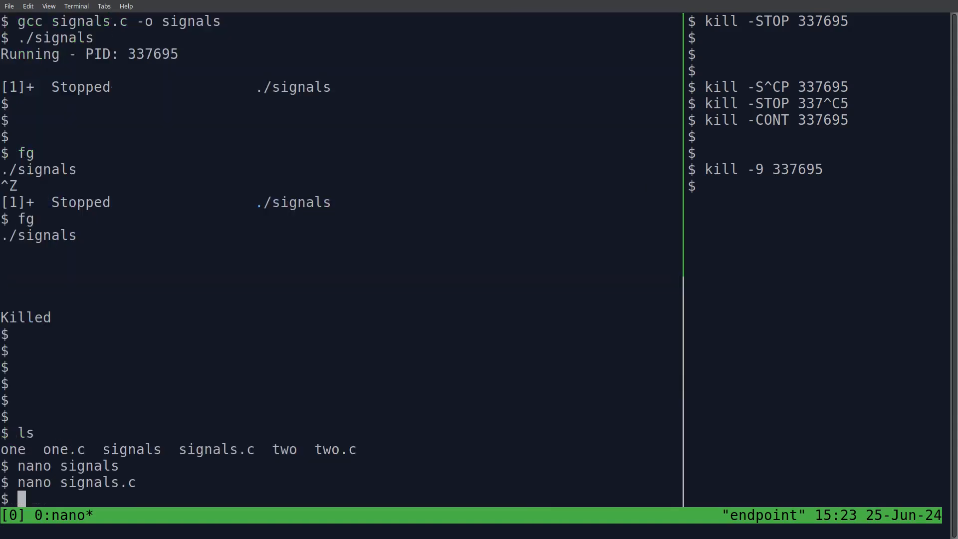
text(ls)
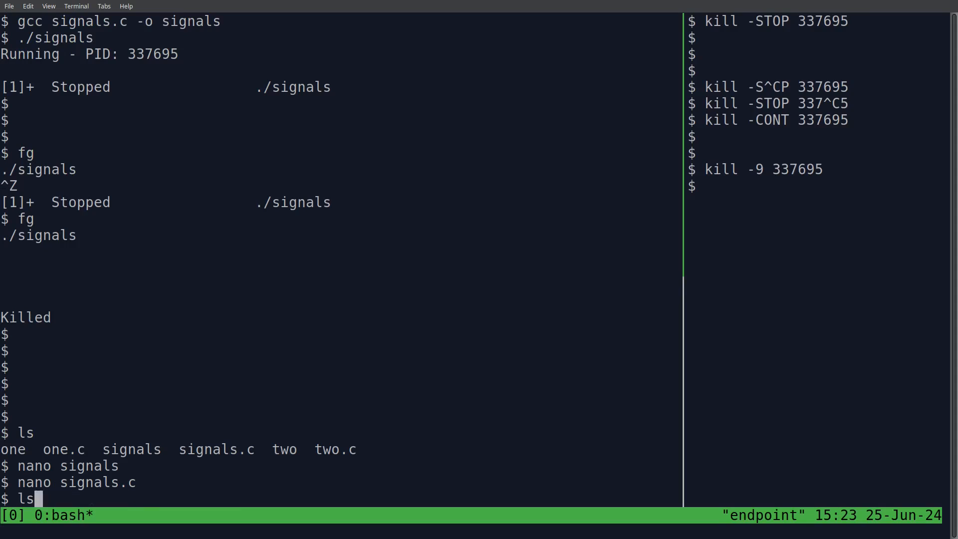
key(Return)
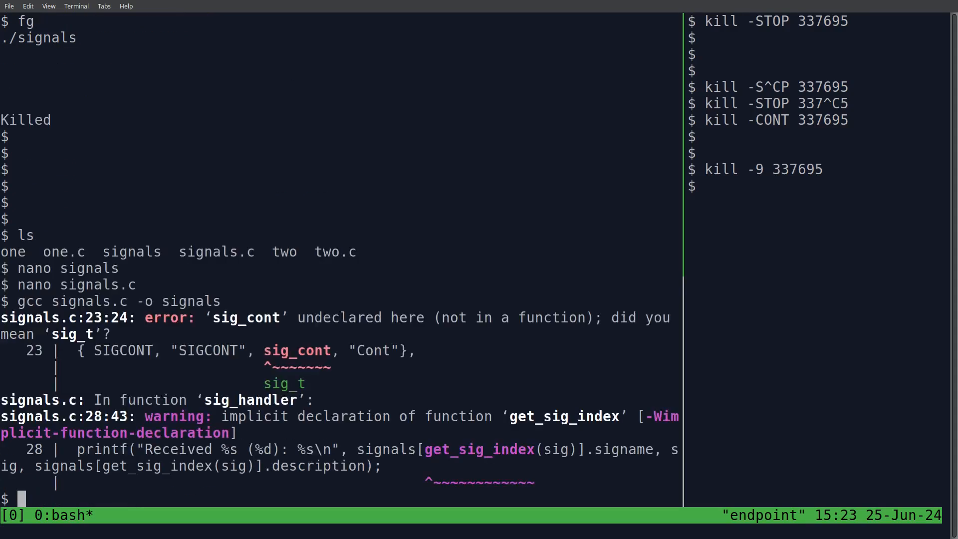
text(gcc signals.c -o signals)
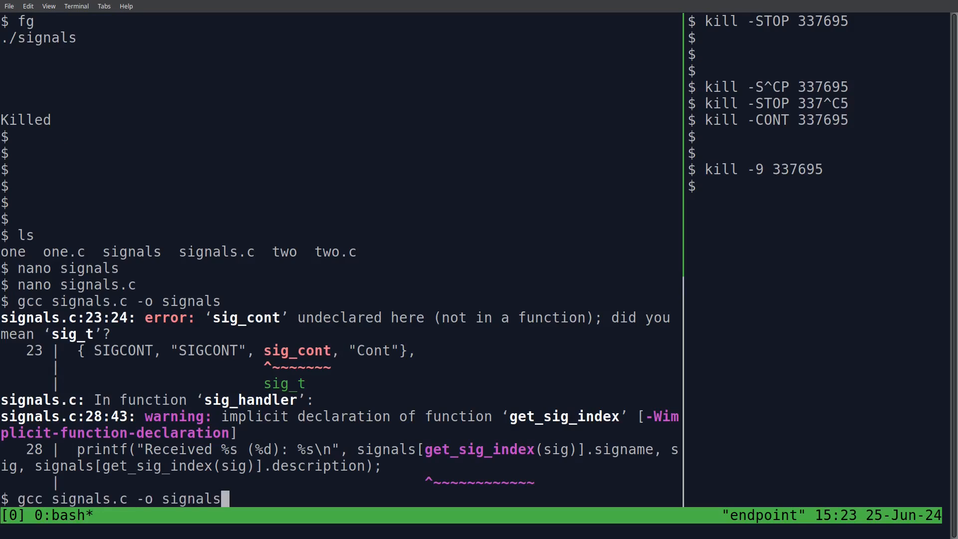
Comment out the SIGCONT entry at line 23, recompile, leaving only get_sig_index undefined
key(Return)
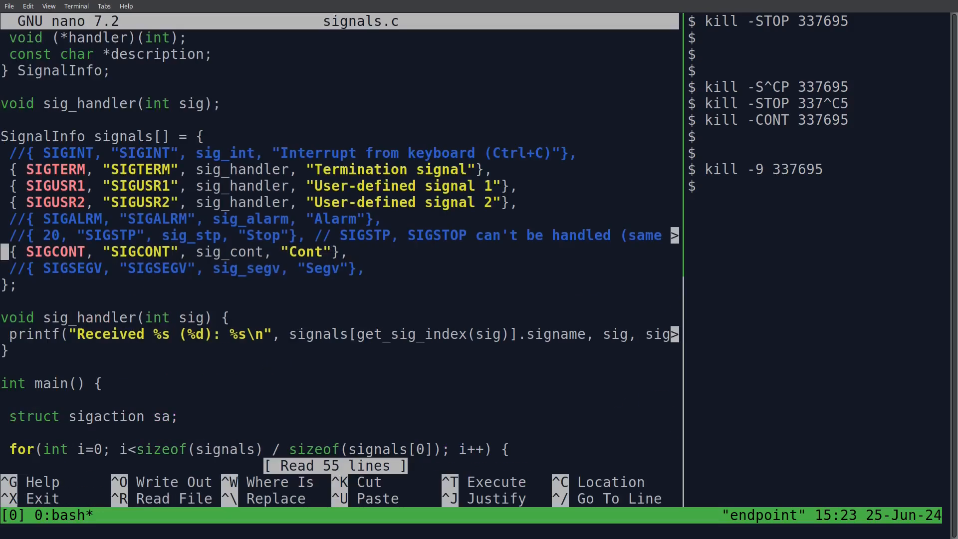
key(ctrl+x)
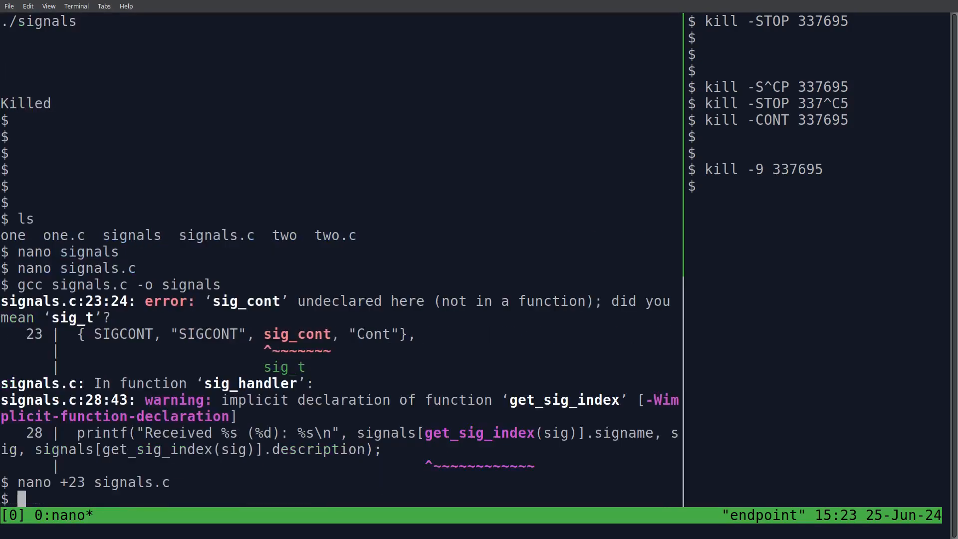
key(Return)
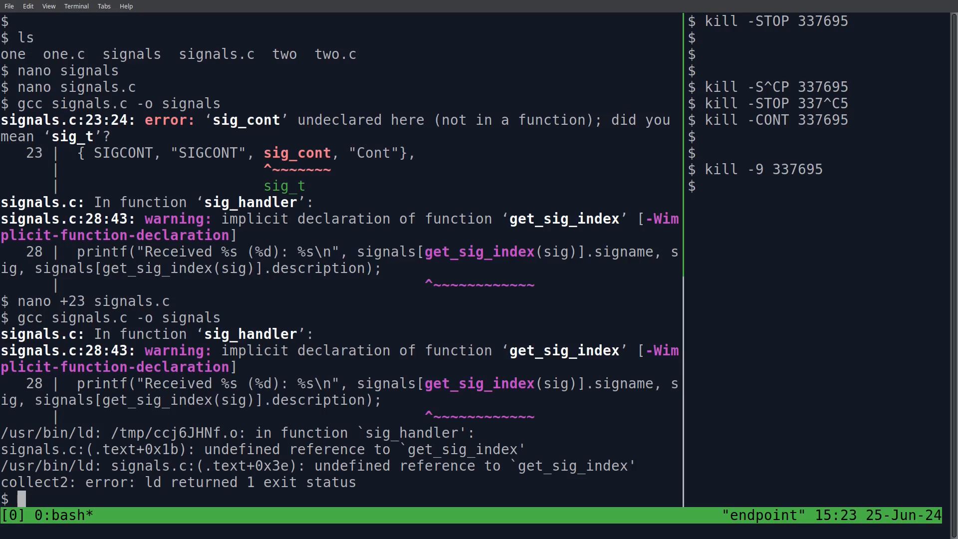
text(nano +23 signals.c)
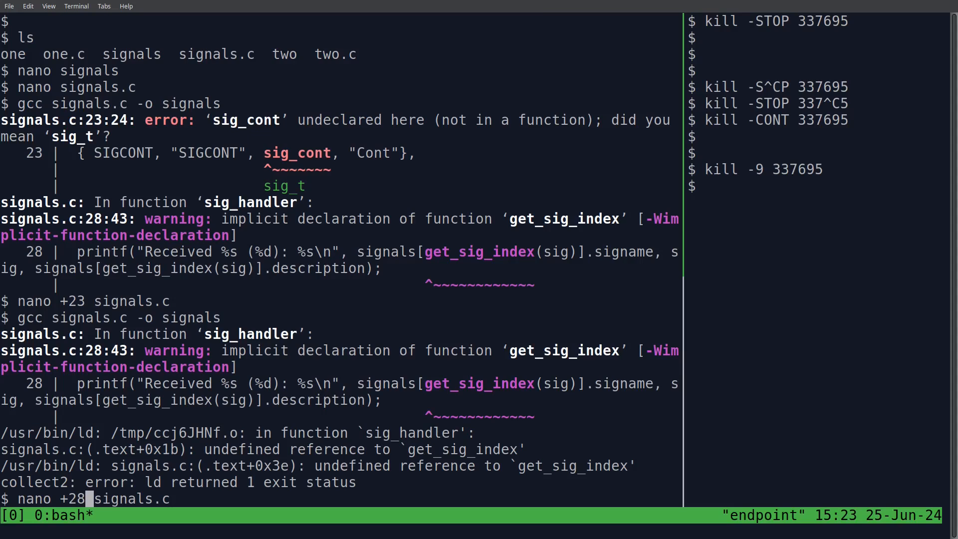
Add the get_sig_index lookup loop above sig_handler and save the 64-line signals.c
key(Return)
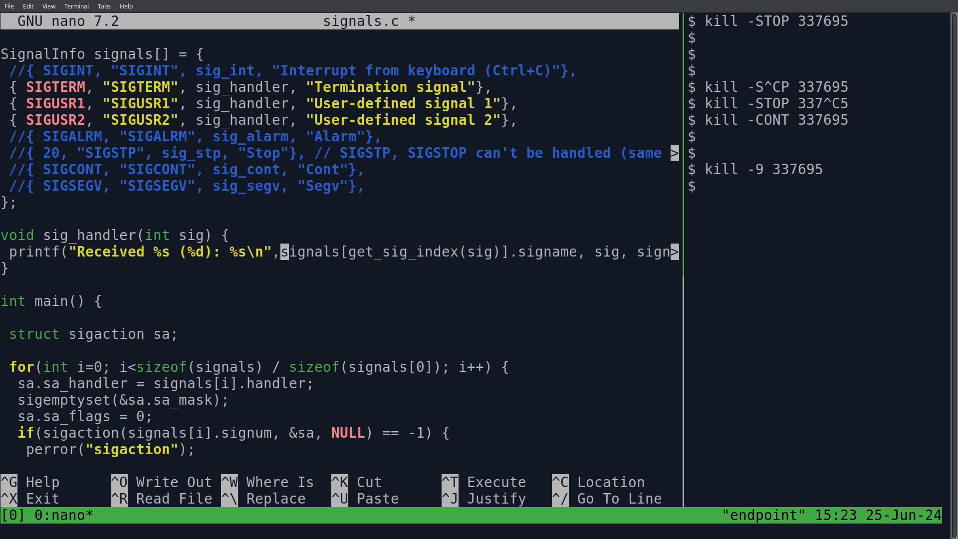
key(ctrl+o)
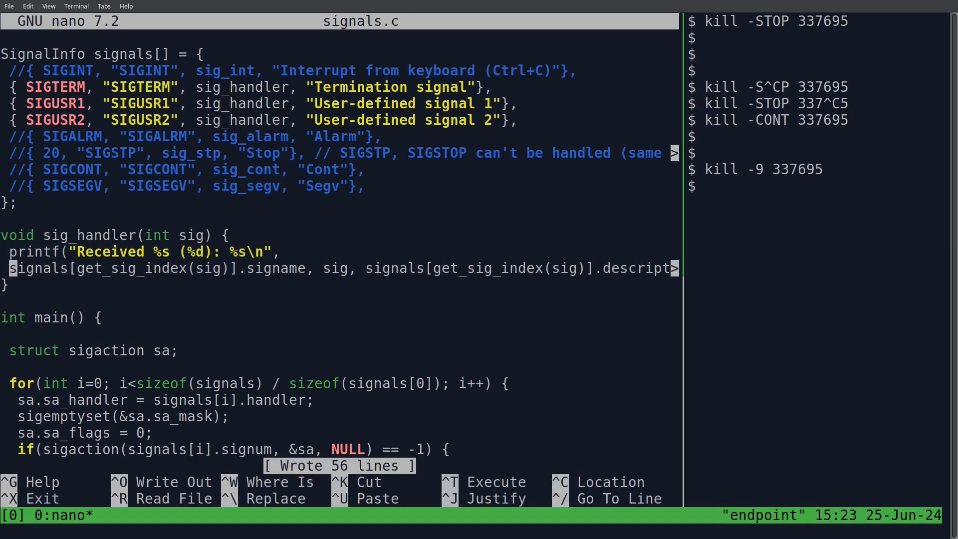
key(ctrl+x)
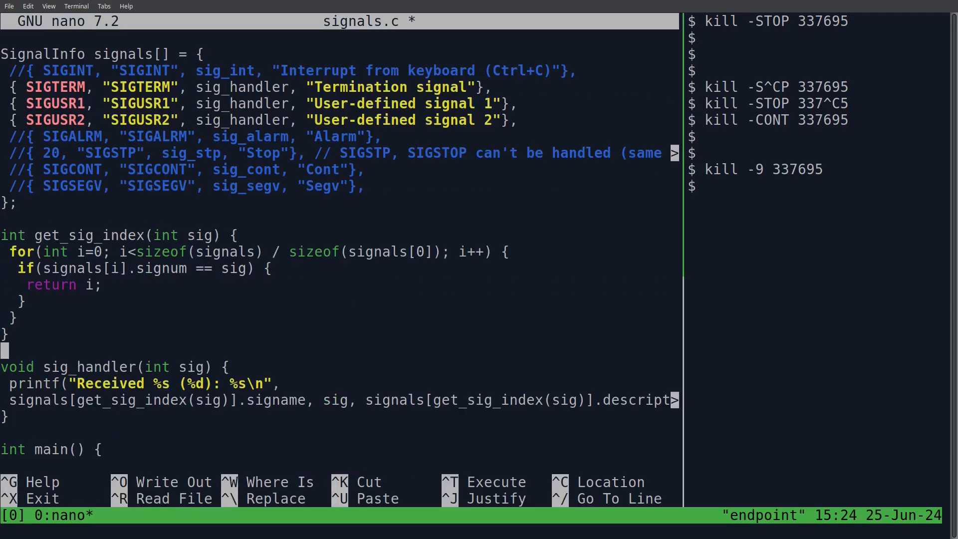
key(ctrl+o)
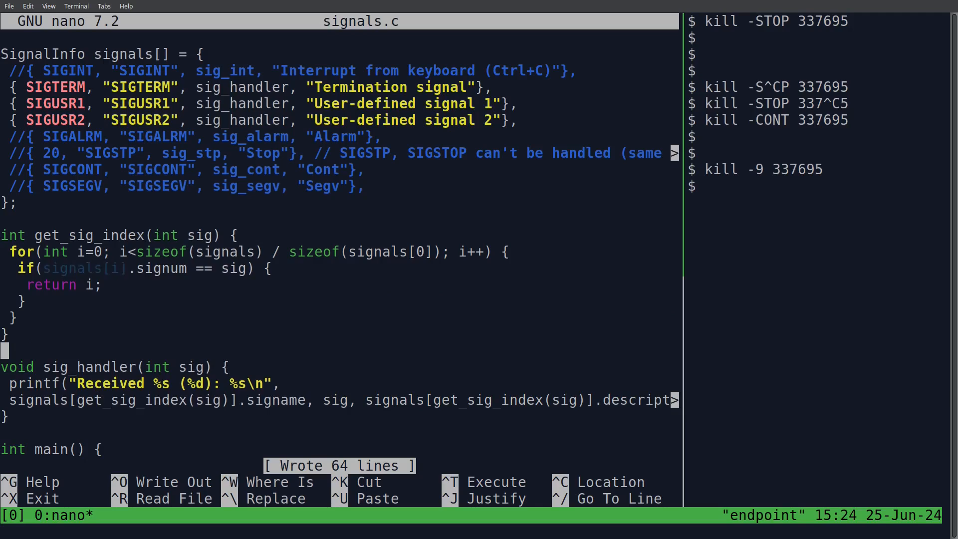
scroll(down, 3)
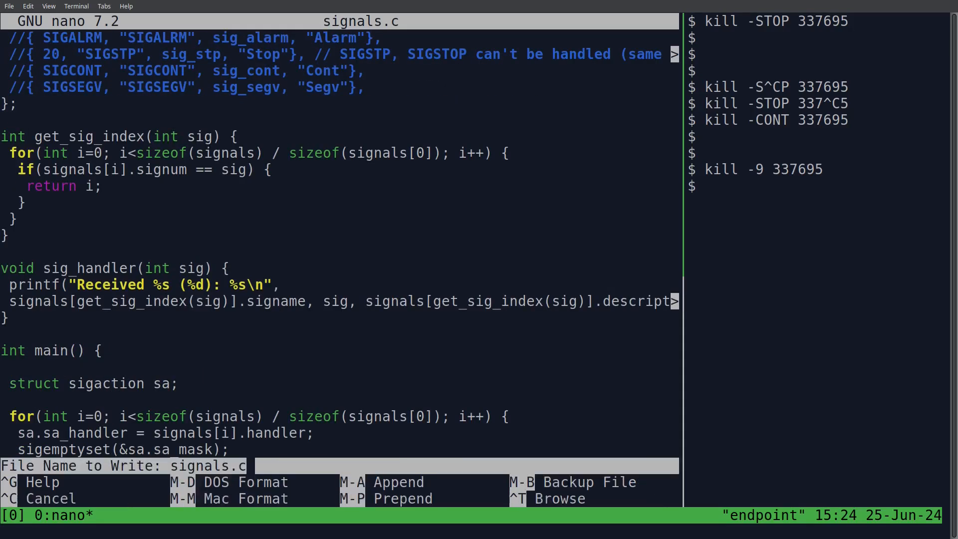
key(Return)
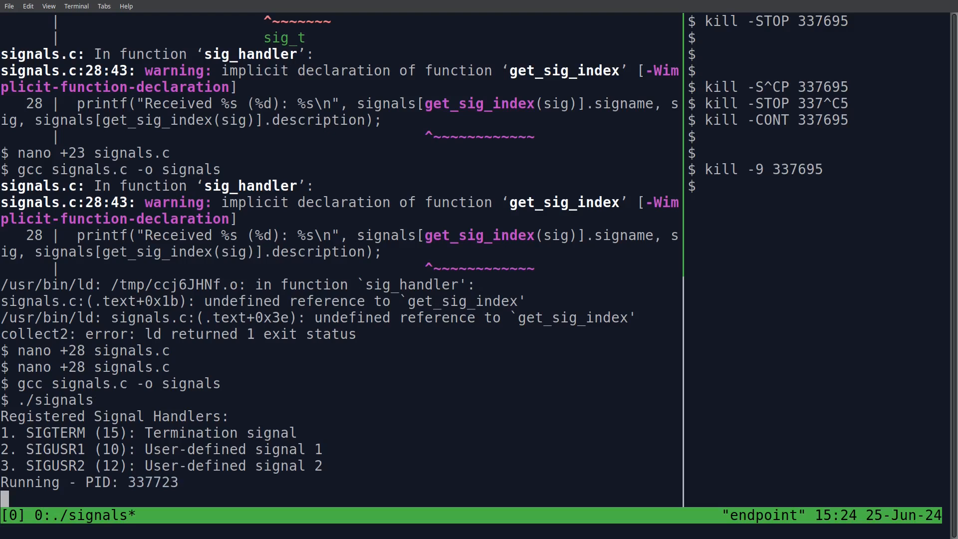
Send kill -TERM 337723 from the right pane so signals reports SIGTERM (15), then interrupt it
text(kill)
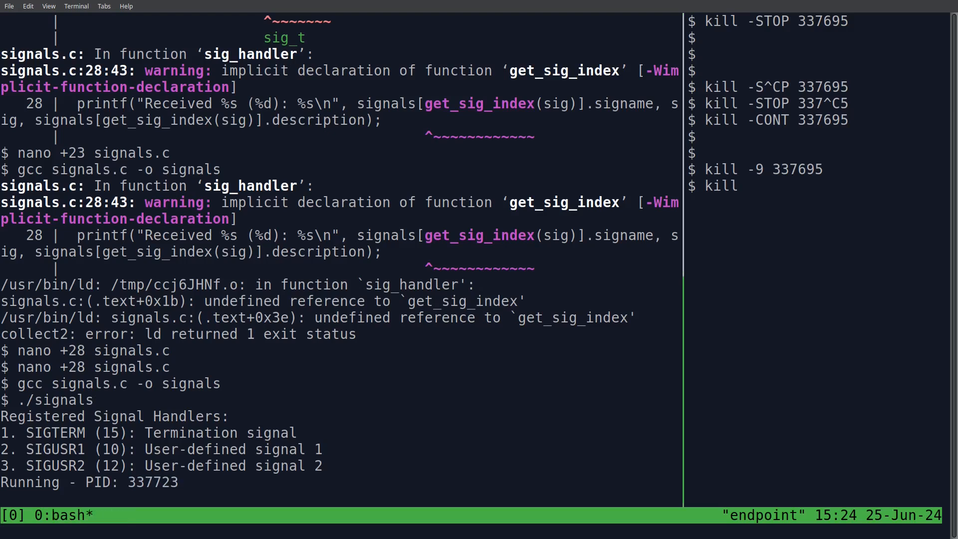
text(-TERM)
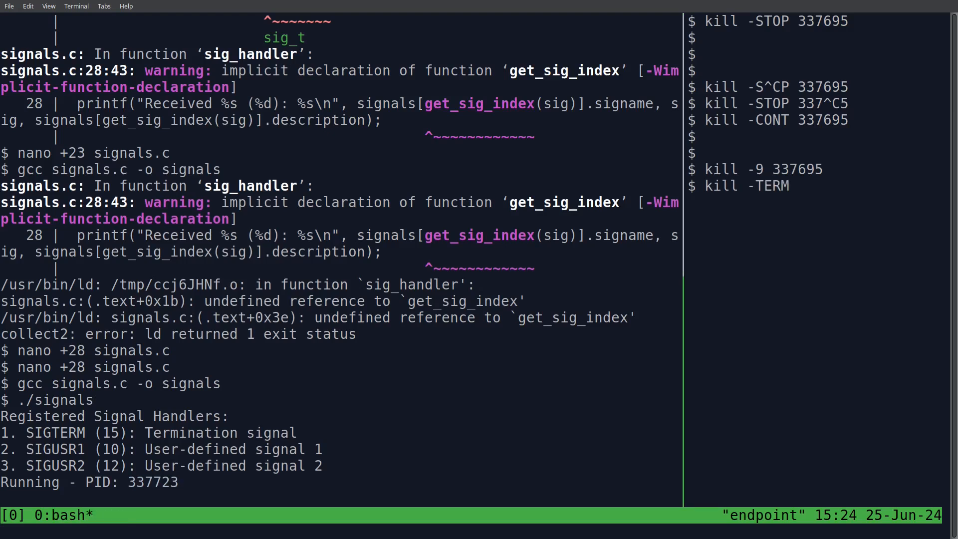
key(Return)
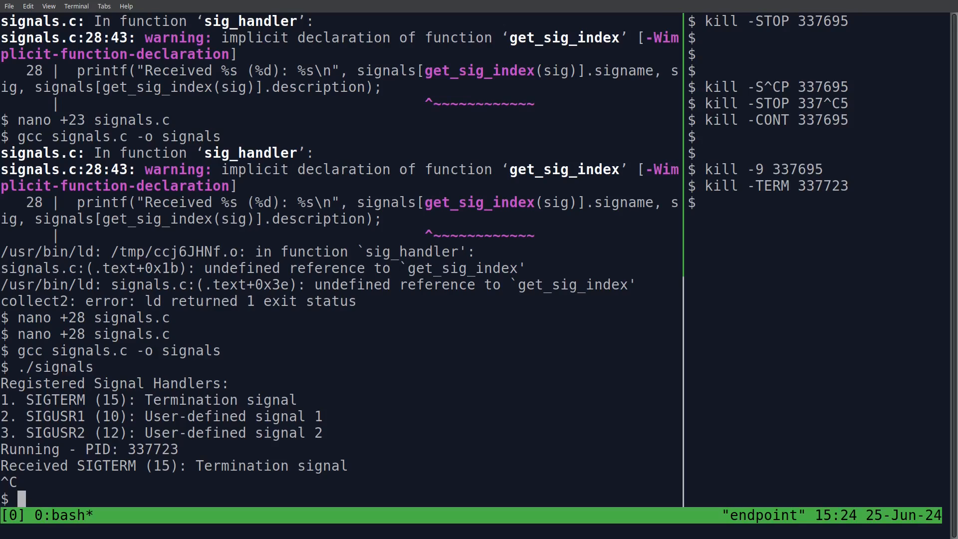
text(nano +28 signals.c)
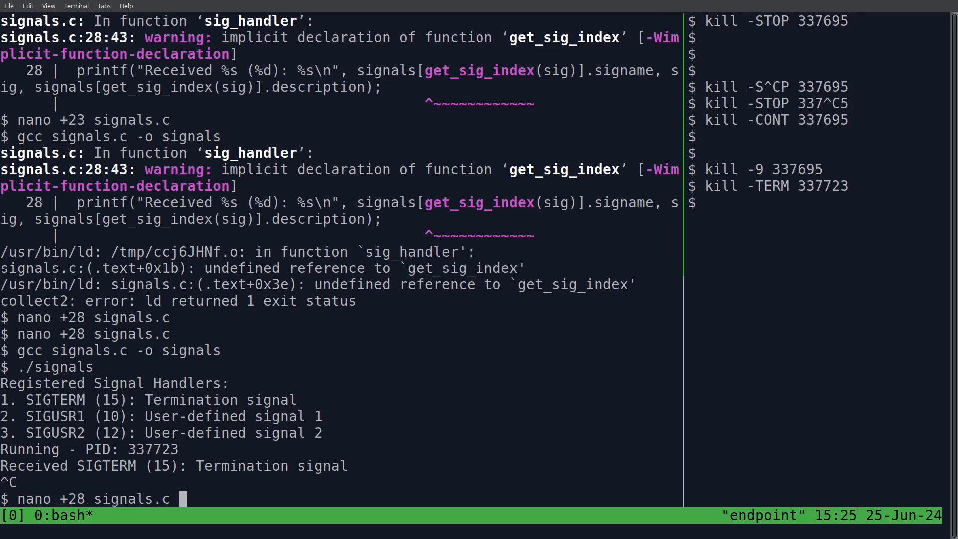
Write the sig_int, sig_alarm, sig_cont, sig_segv and sig_stp handlers, uncomment all table entries and save
key(Return)
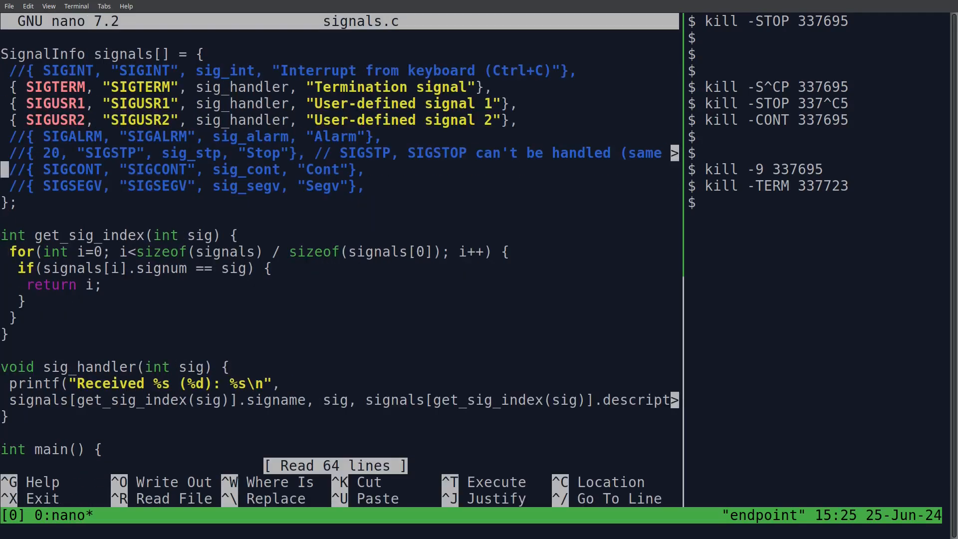
key(Ctrl+O)
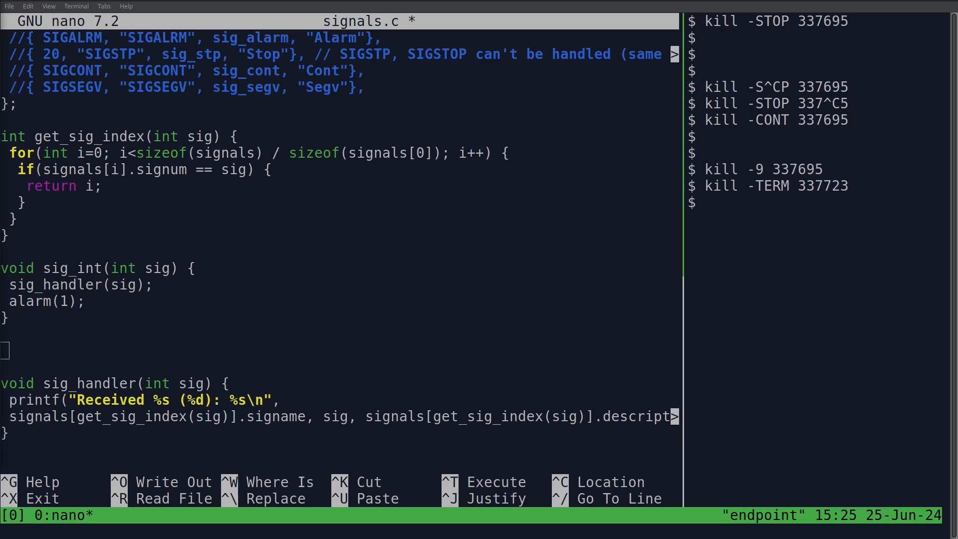
scroll(up, 3)
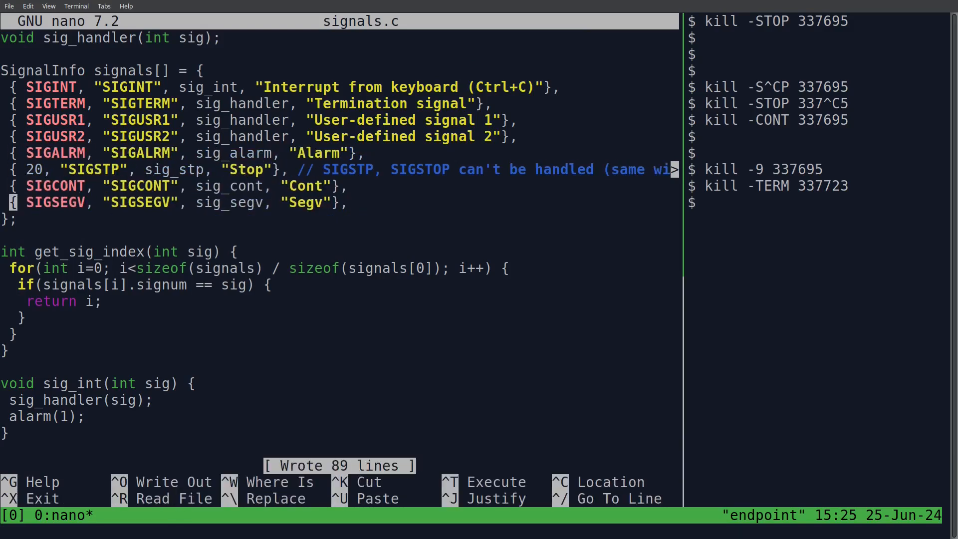
scroll(down, 3)
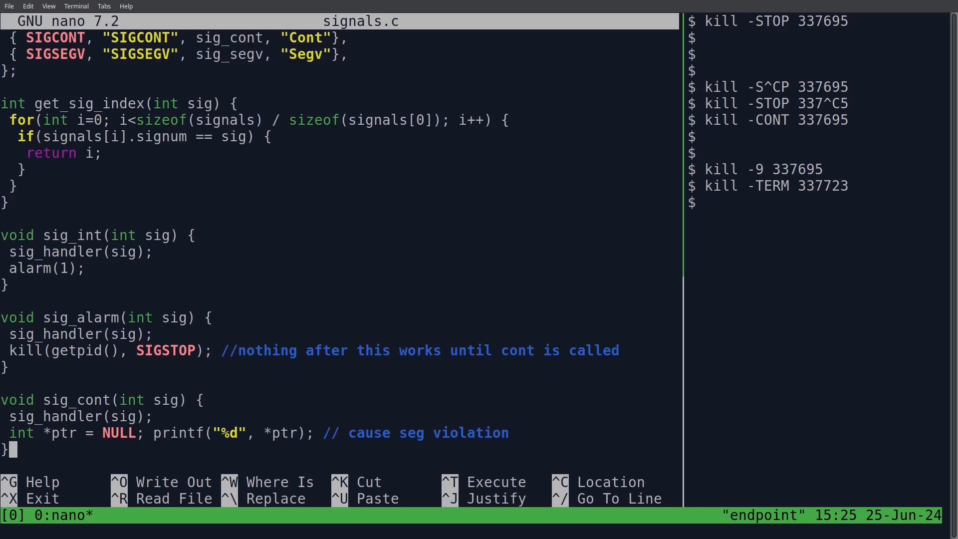
scroll(down, 3)
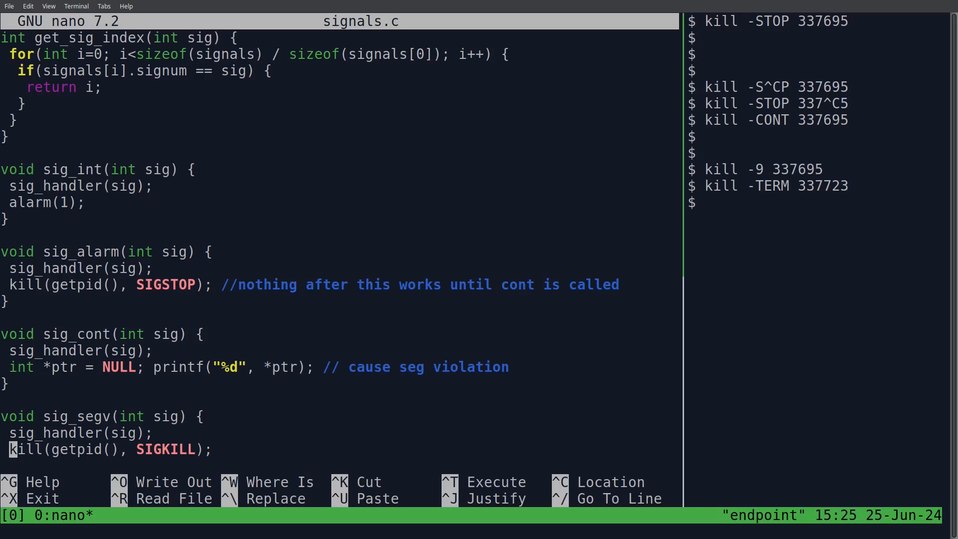
scroll(down, 3)
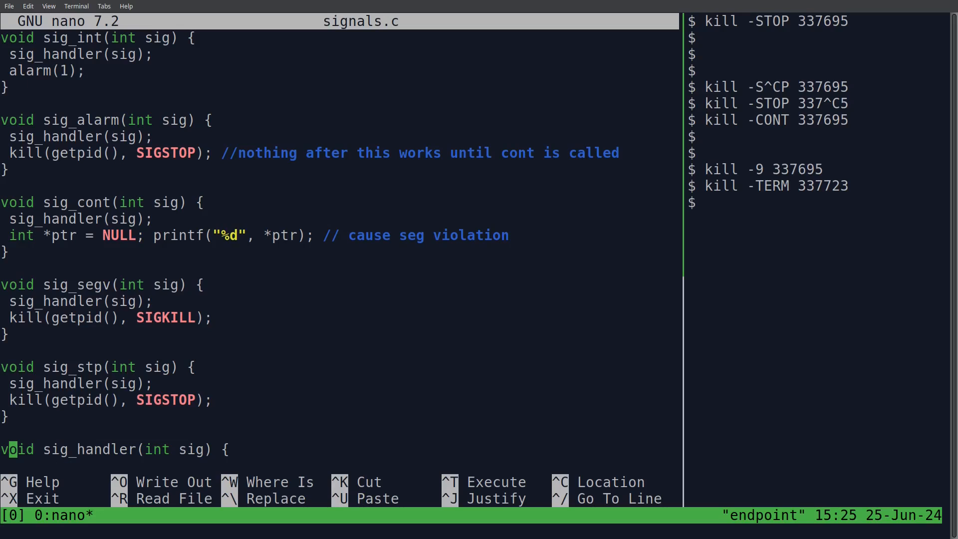
scroll(down, 3)
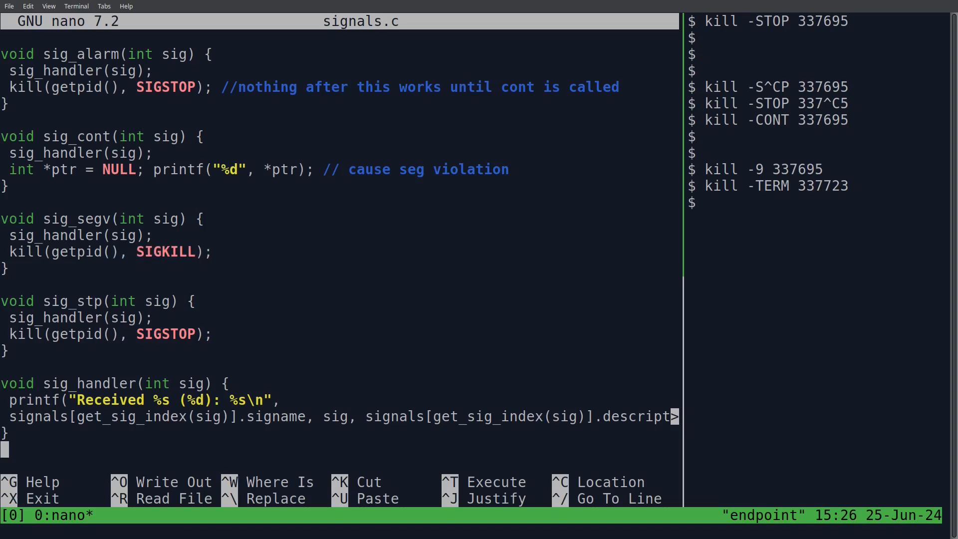
Recompile signals.c with gcc, revealing undeclared-handler errors
key(ctrl+x)
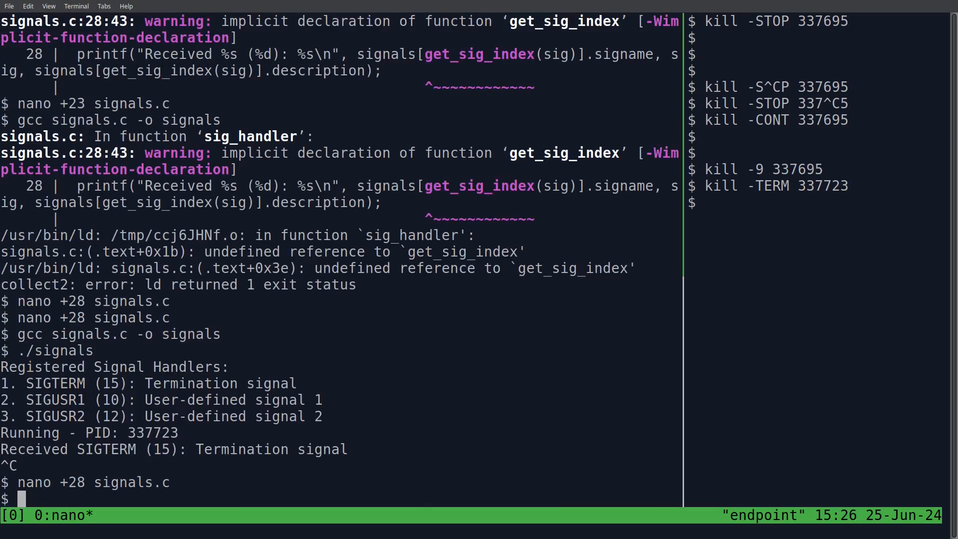
key(Return)
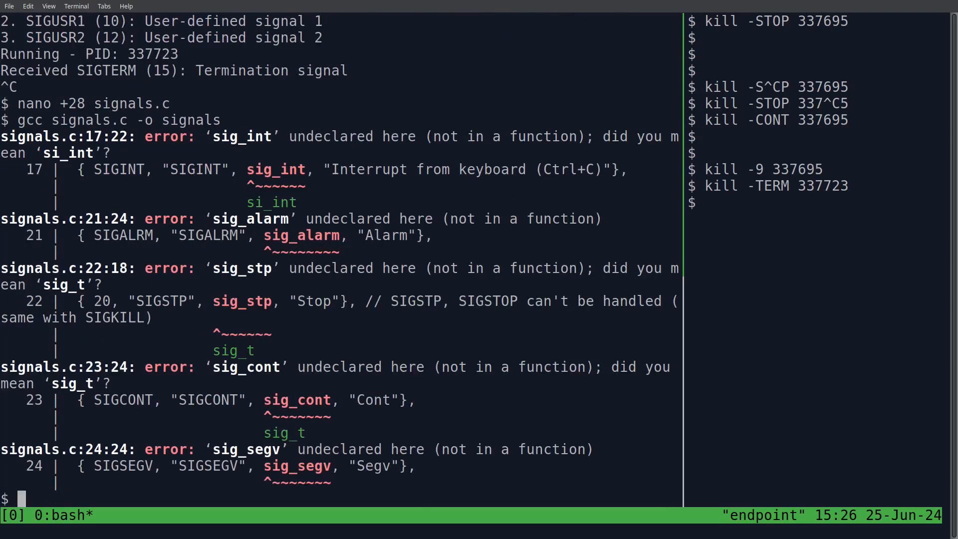
Reopen signals.c at line 28, add the missing handler prototypes and save the fix
text(nano +28 signals.c)
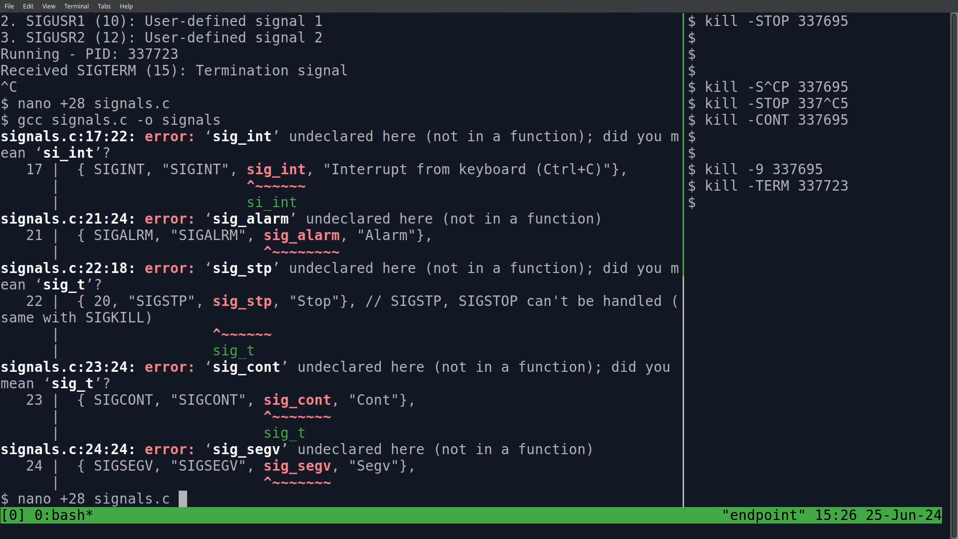
key(Return)
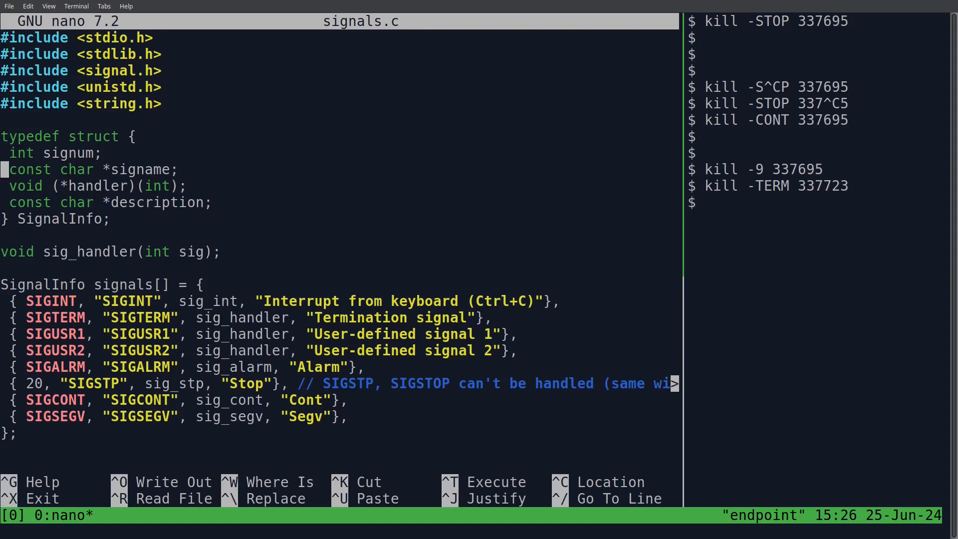
key(Return)
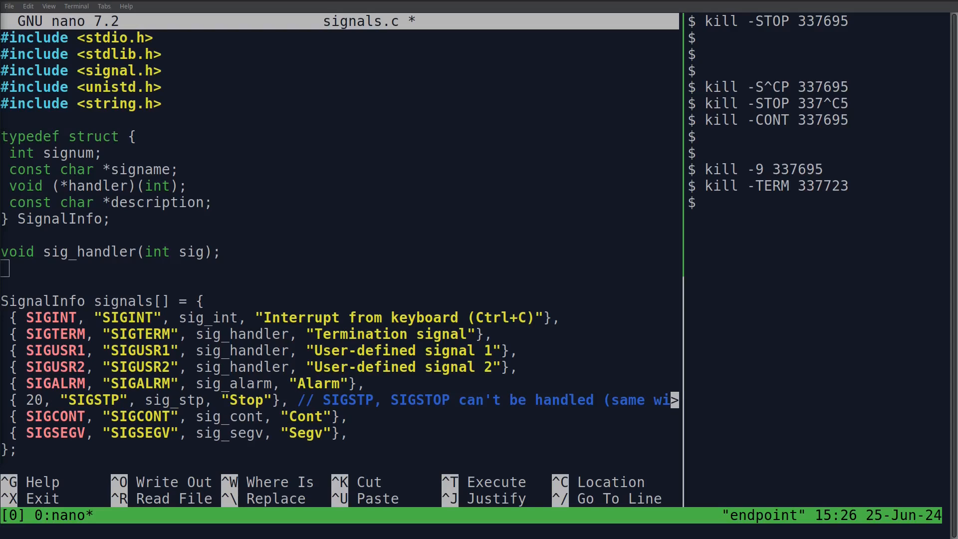
key(ctrl+o)
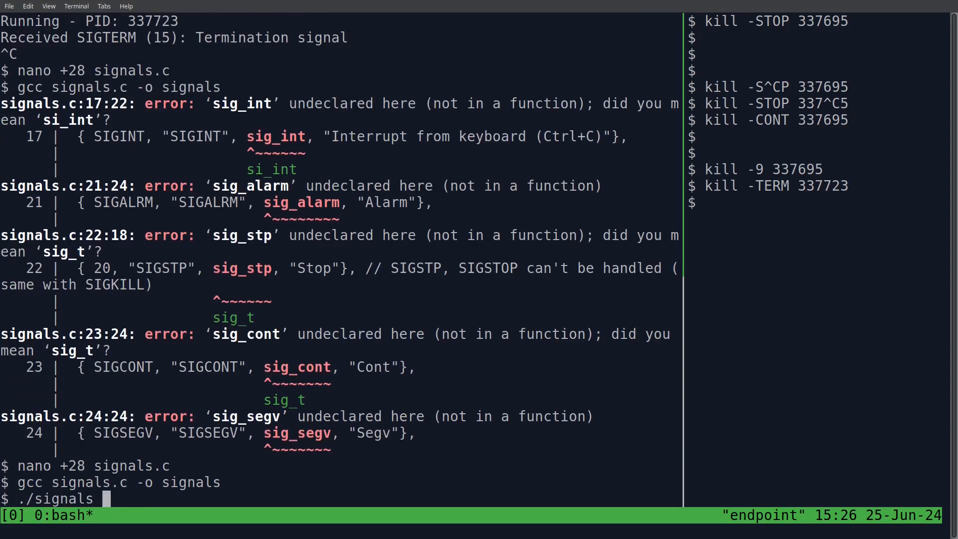
Run the rebuilt ./signals, which lists eight handlers and catches SIGINT then SIGALRM
key(Return)
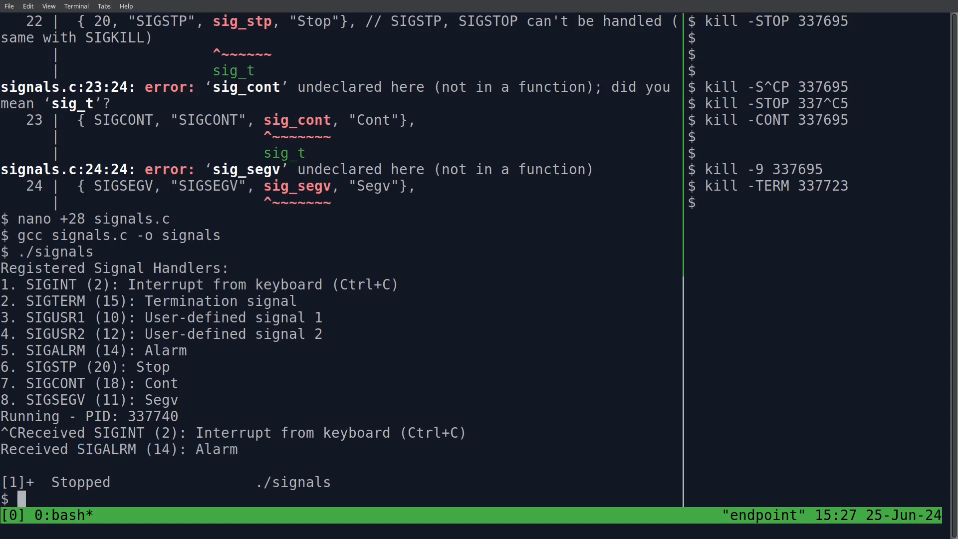
Send kill -CONT to the stopped signals process from the right pane
text(kill)
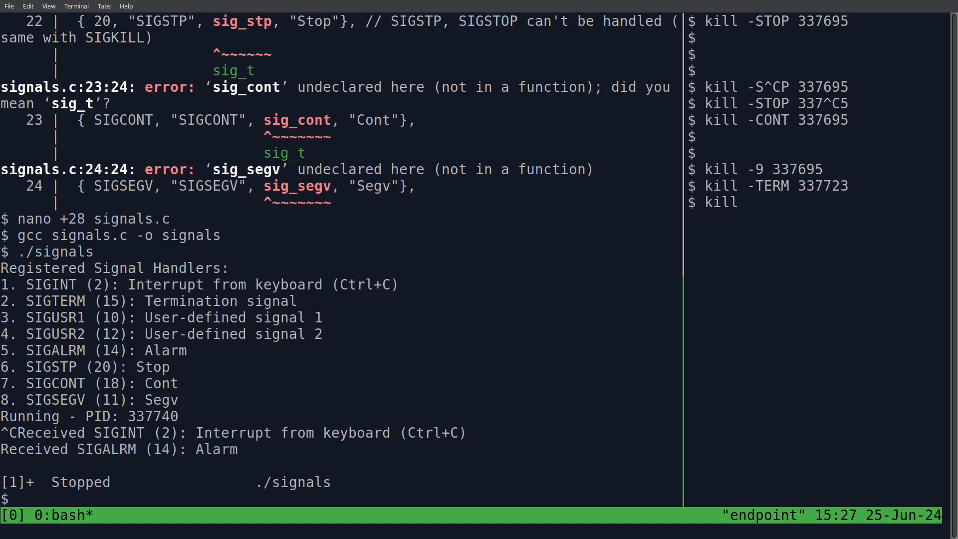
text(-CONT)
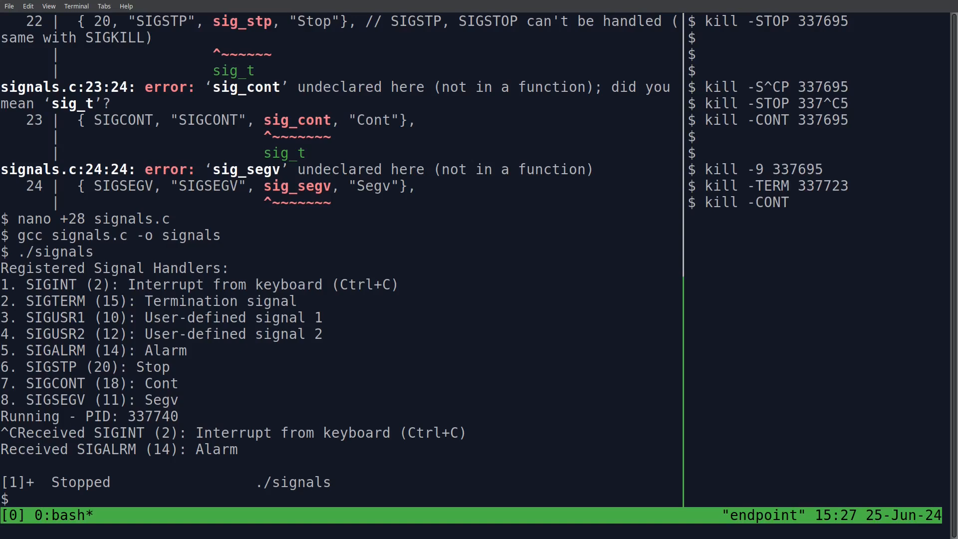
key(Return)
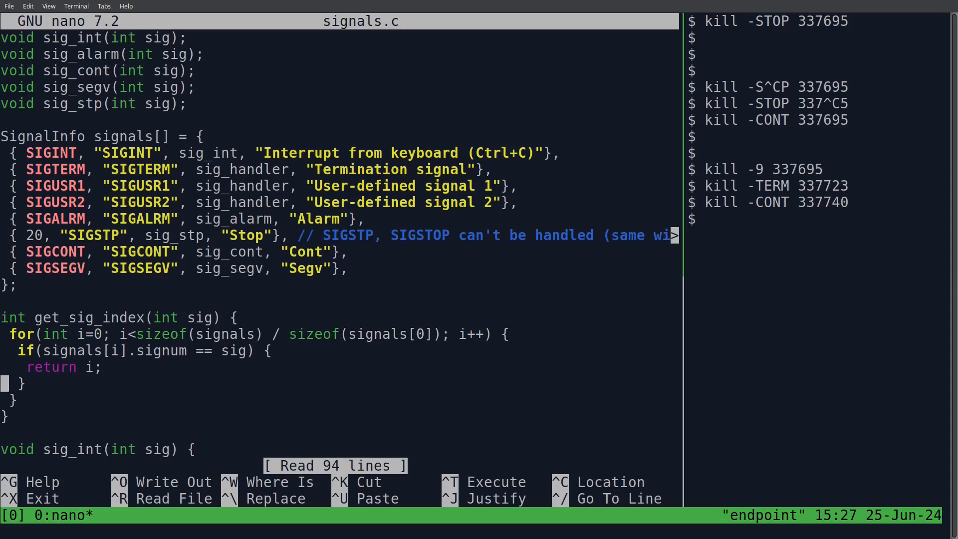
Review the handler code in the reopened signals.c
scroll(down, 3)
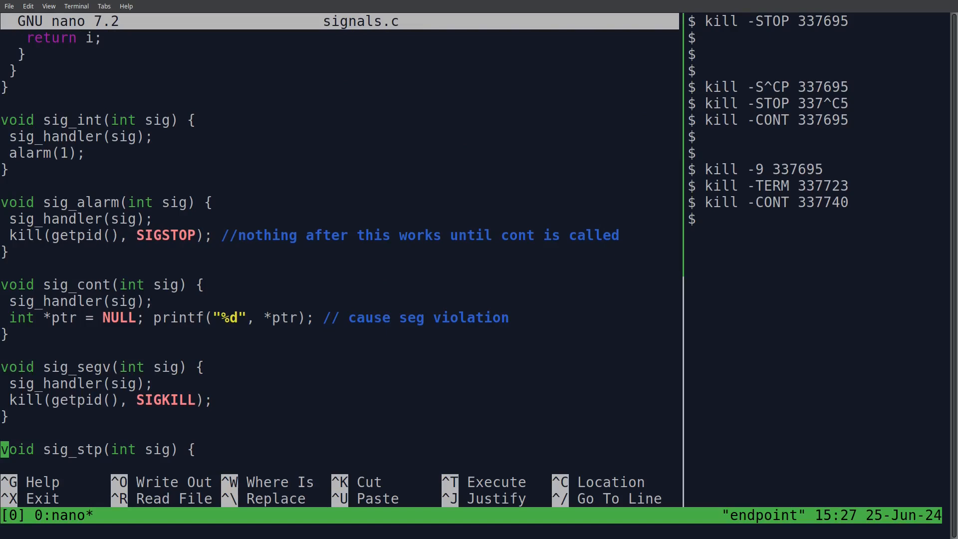
scroll(up, 3)
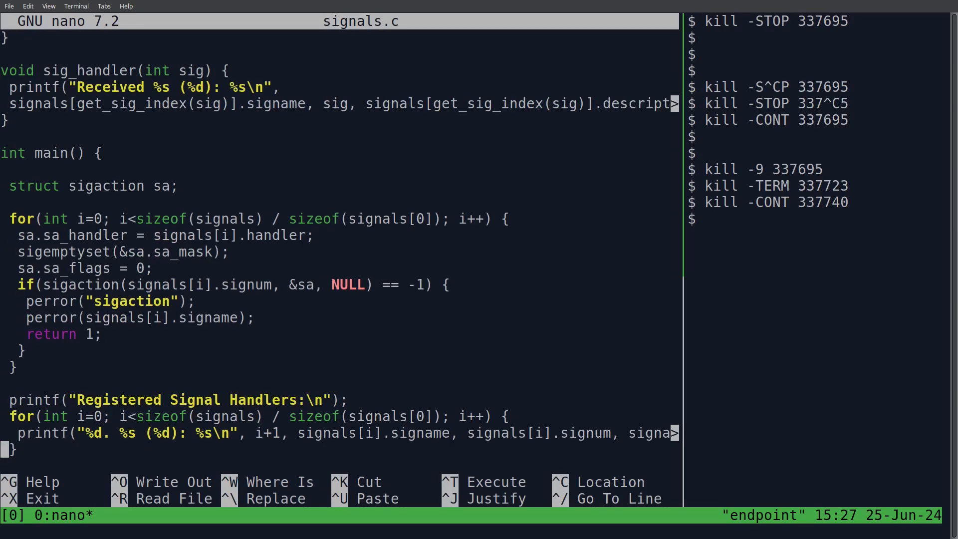